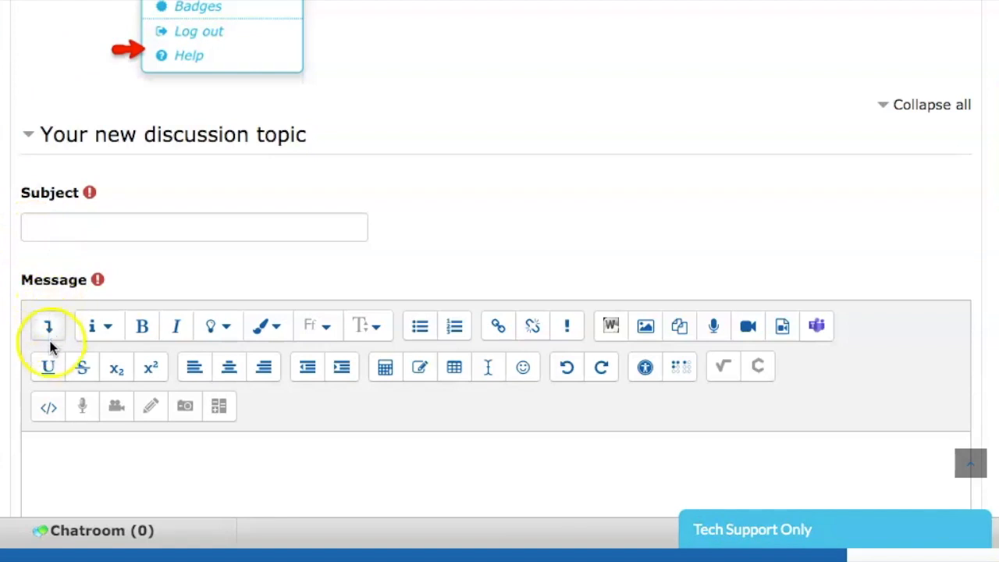
Collapse and re-expand the extra editor toolbar rows, and preview the paragraph styles list.
click(47, 326)
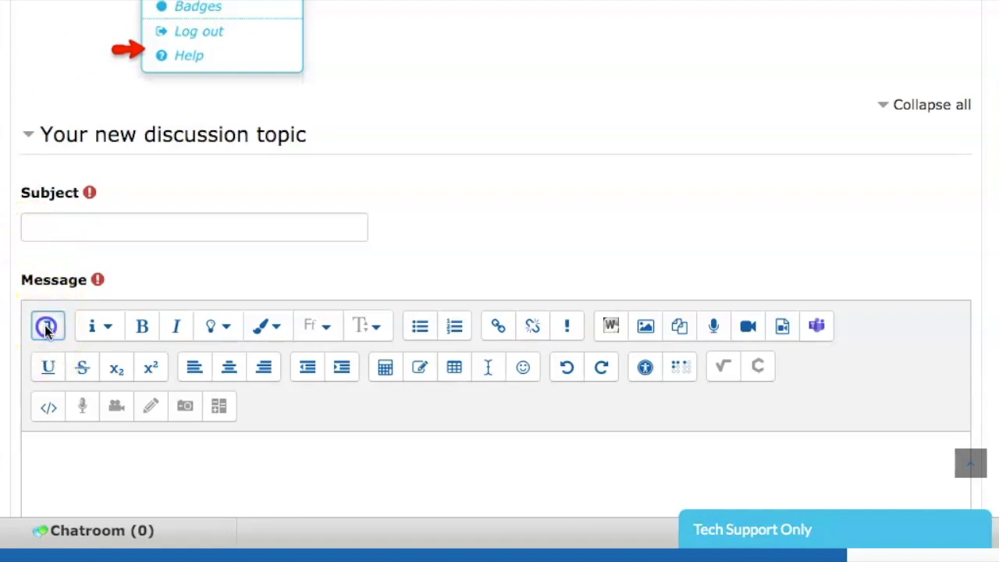
click(47, 326)
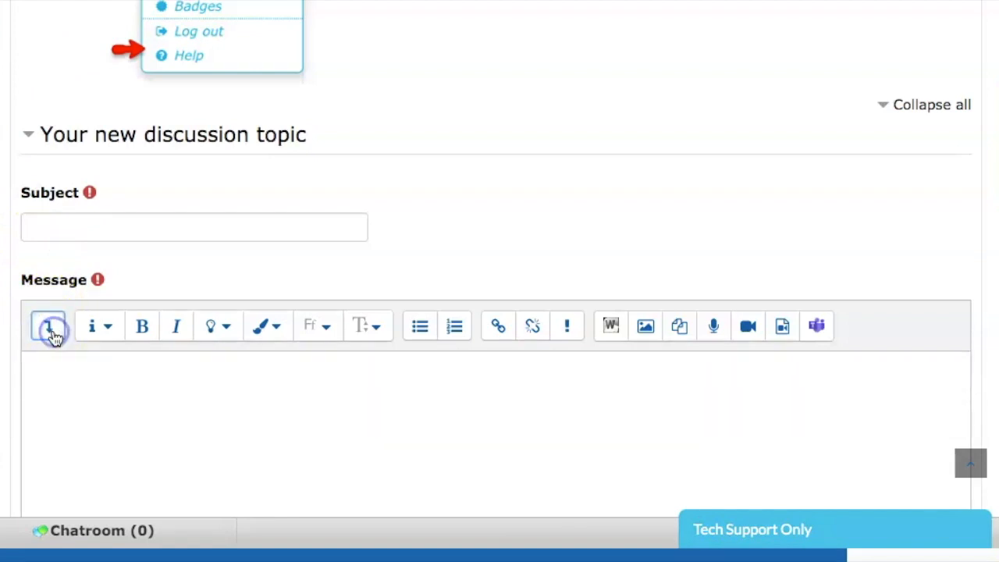
click(49, 325)
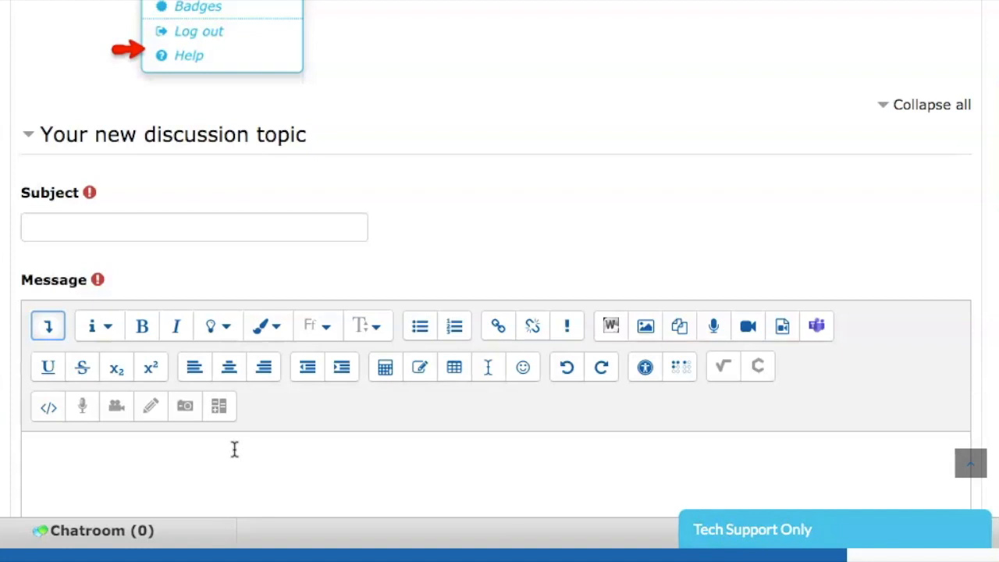
mouse_move(150, 406)
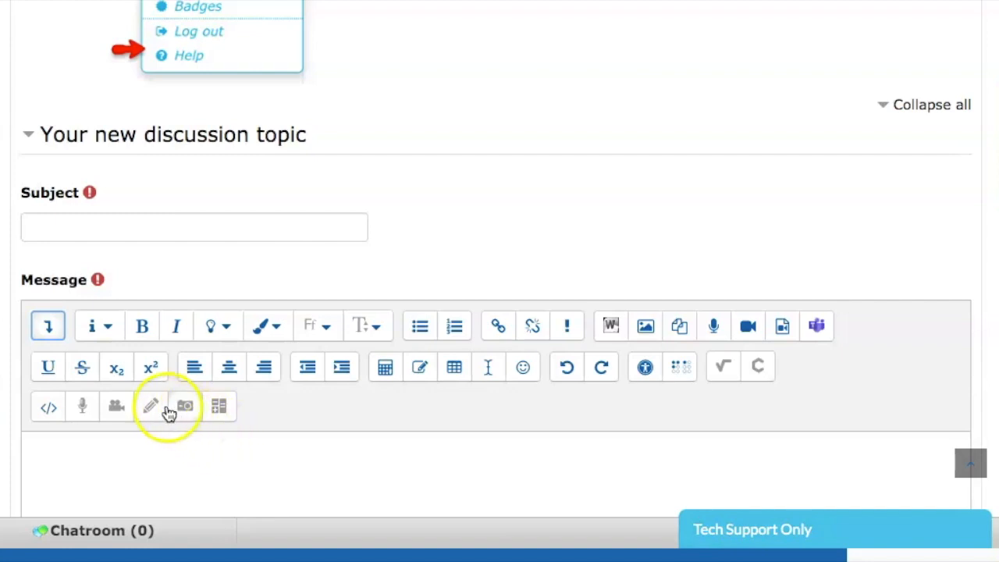
mouse_move(242, 436)
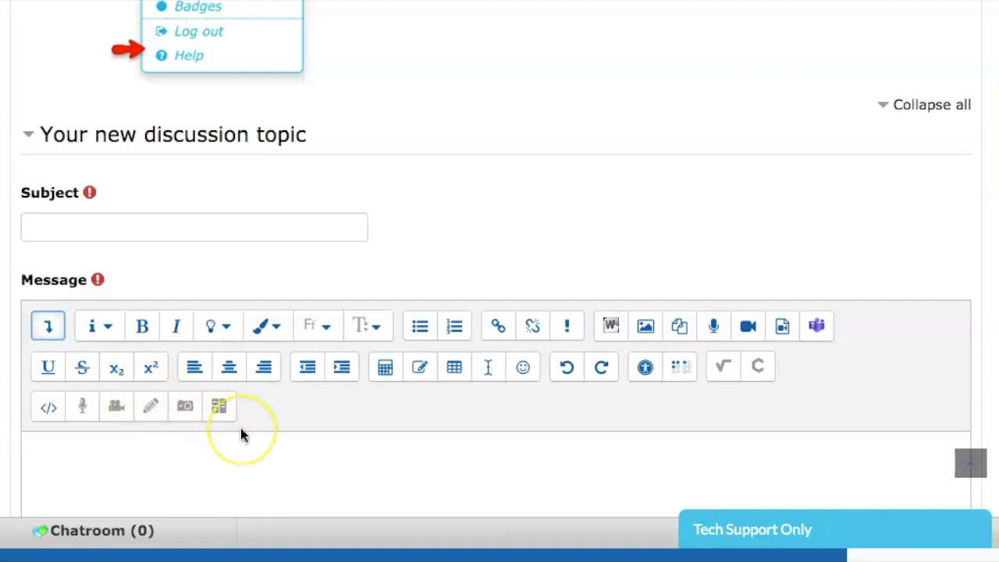
mouse_move(185, 405)
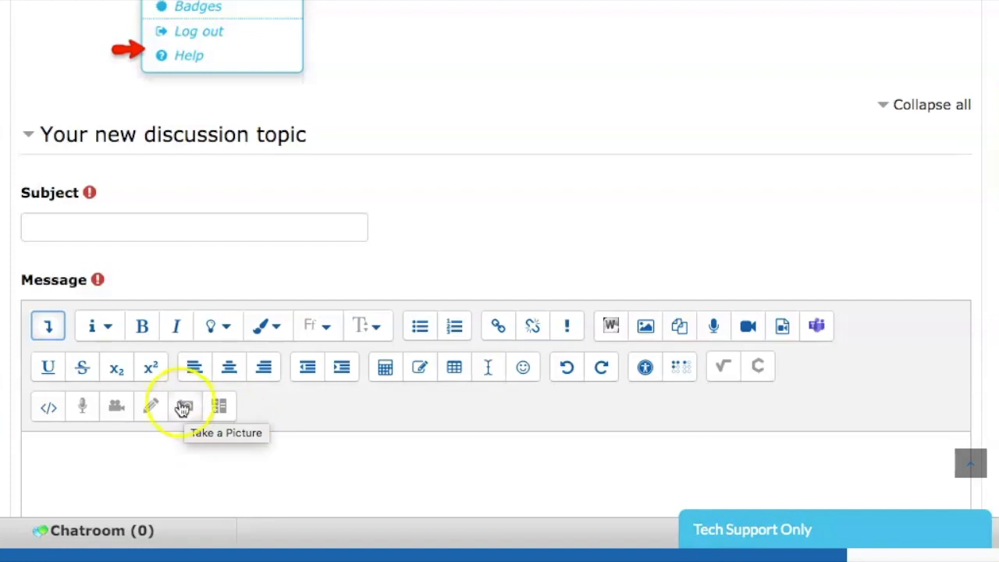
mouse_move(108, 326)
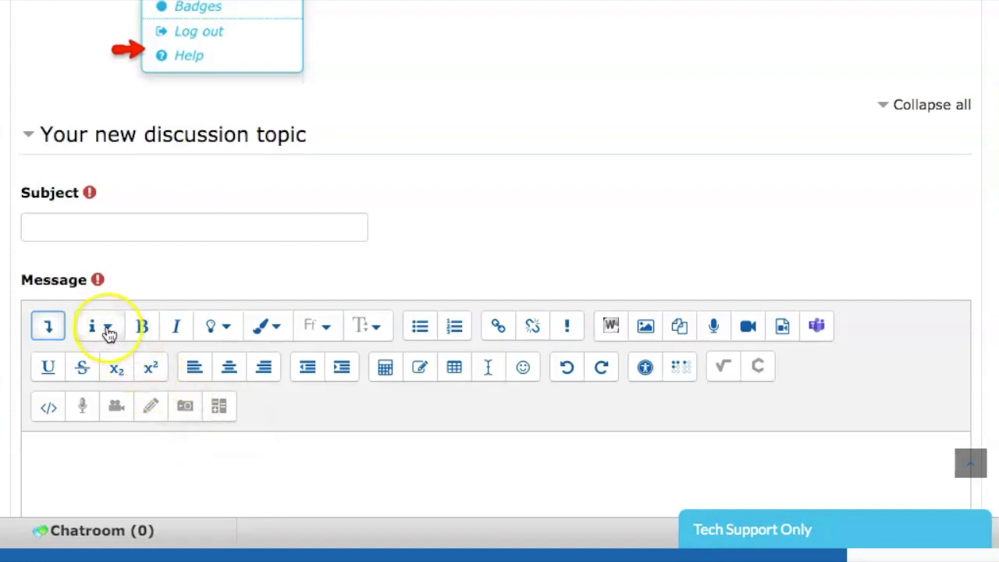
mouse_move(107, 325)
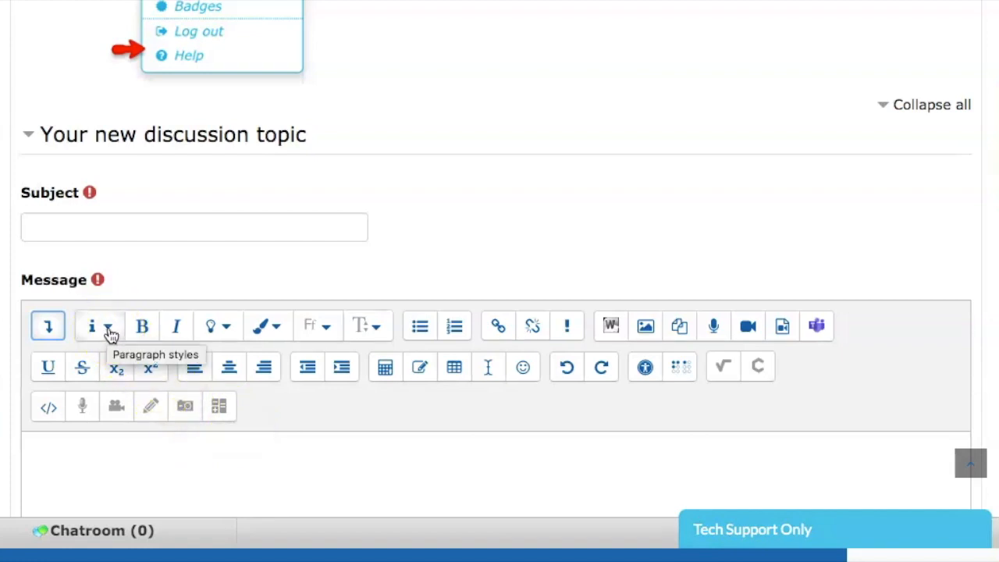
click(99, 325)
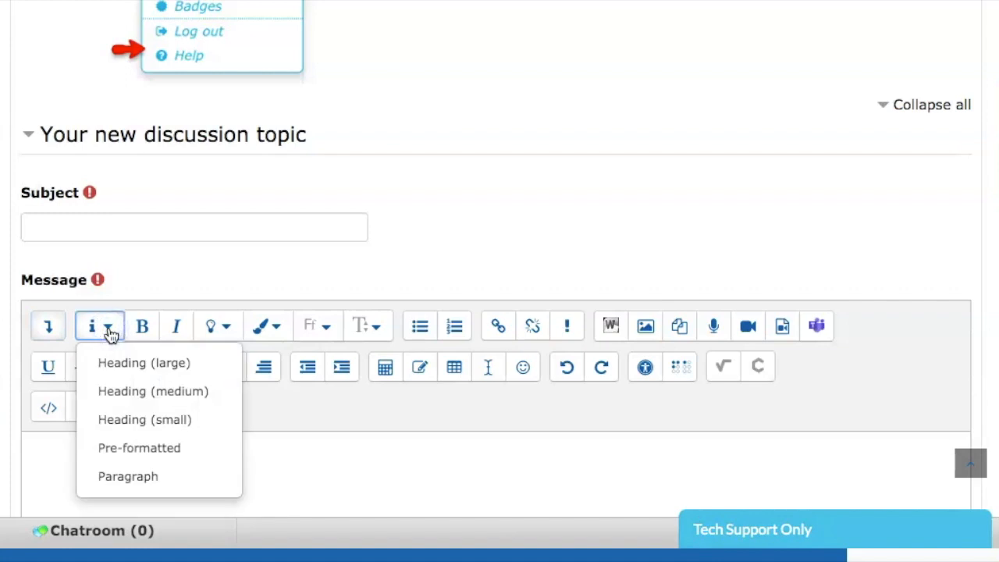
click(91, 326)
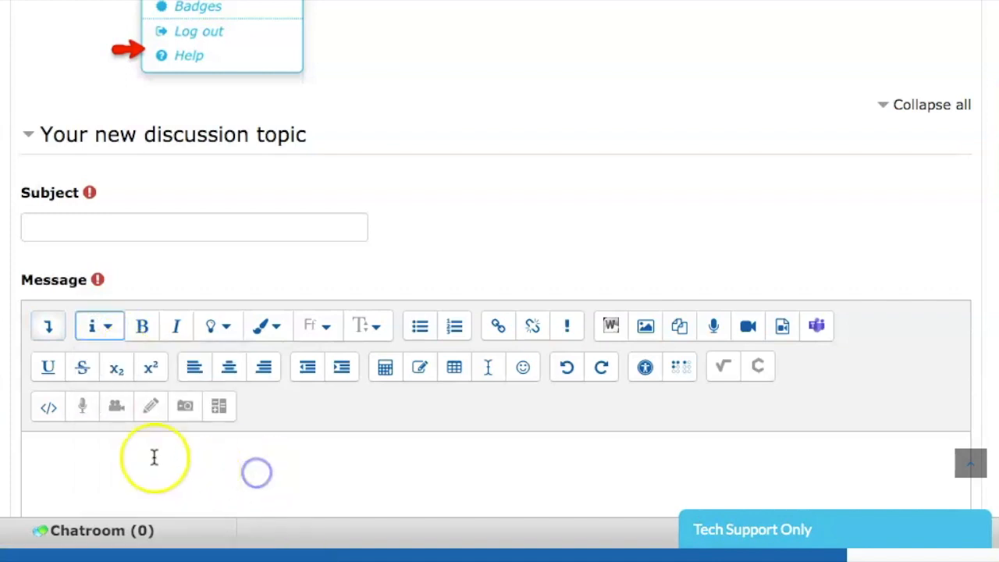
Write 'Hello' in the message body and restyle it as a smaller heading.
click(153, 457)
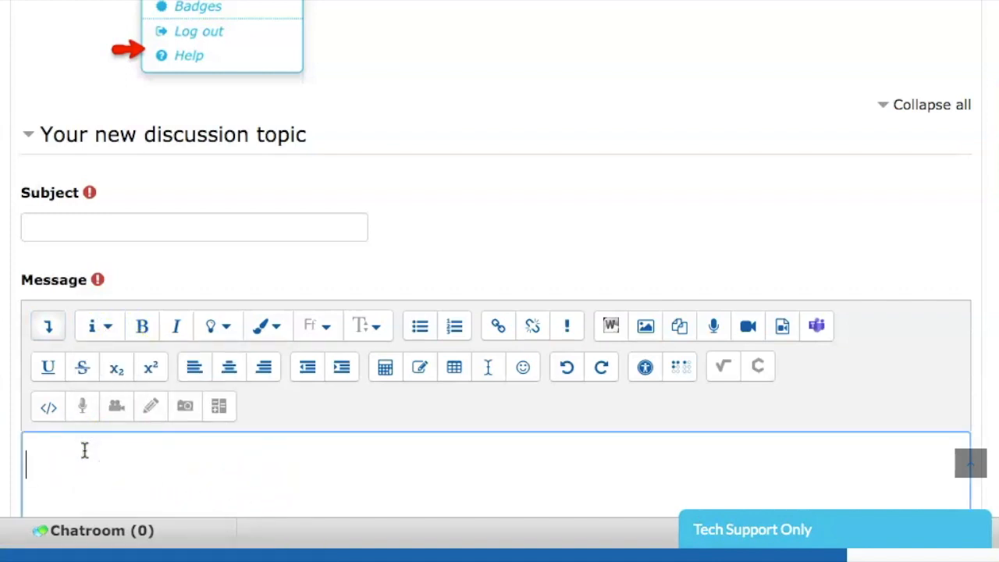
text(H)
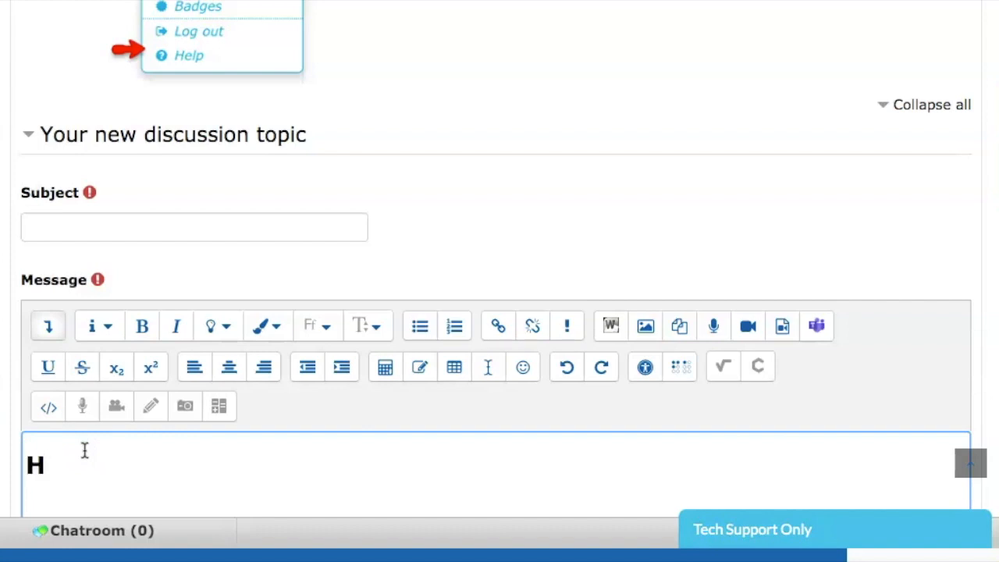
text(ello)
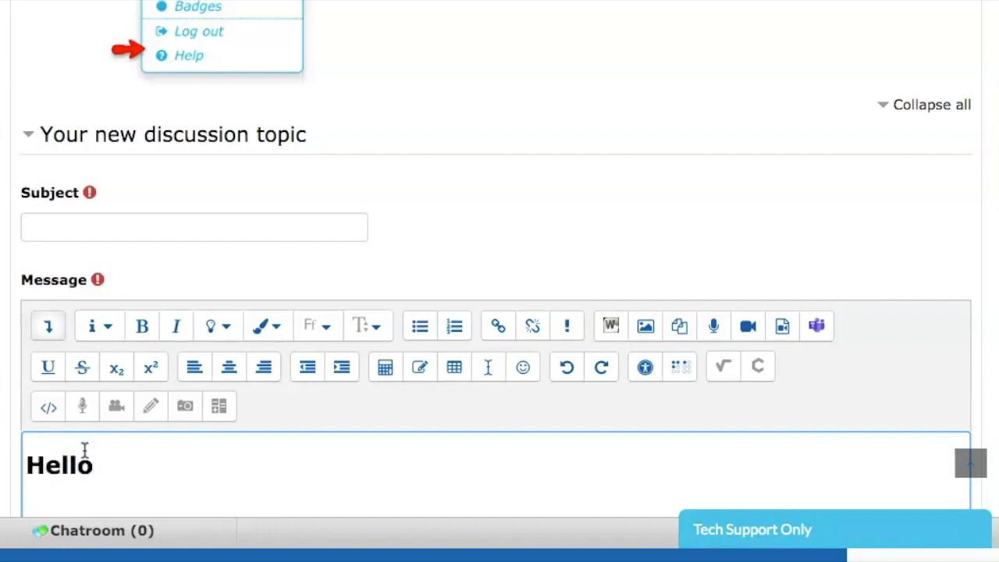
double_click(58, 464)
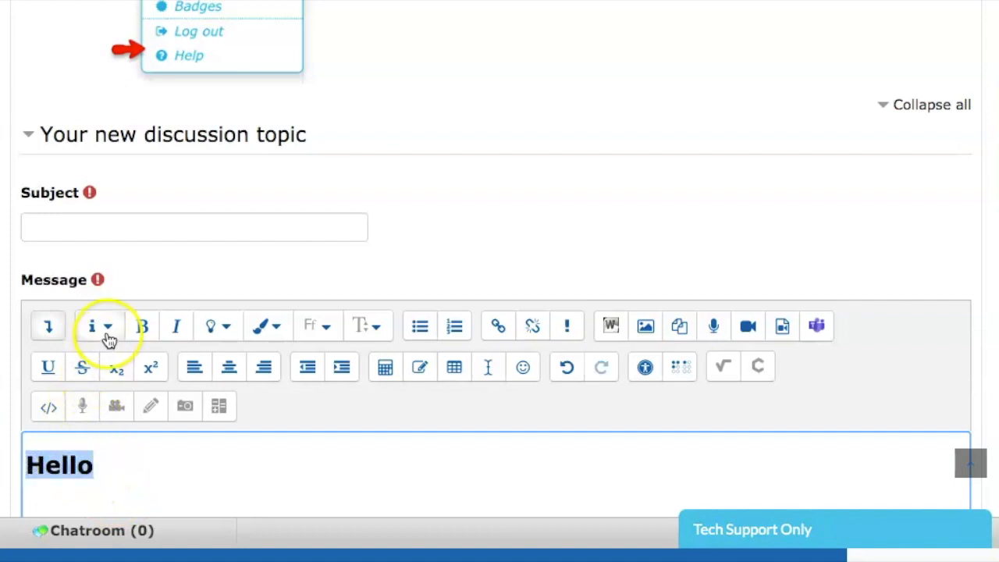
click(91, 325)
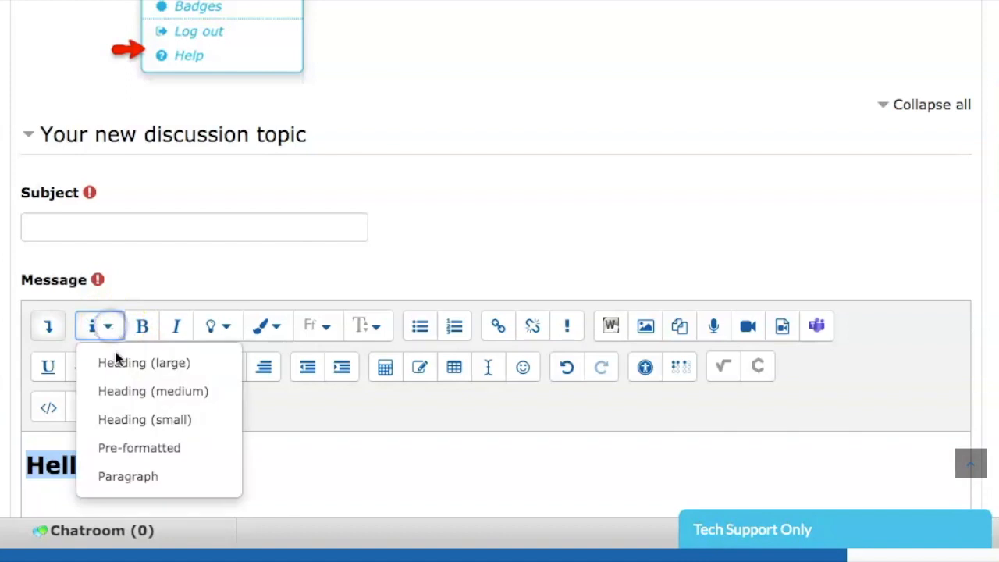
click(107, 326)
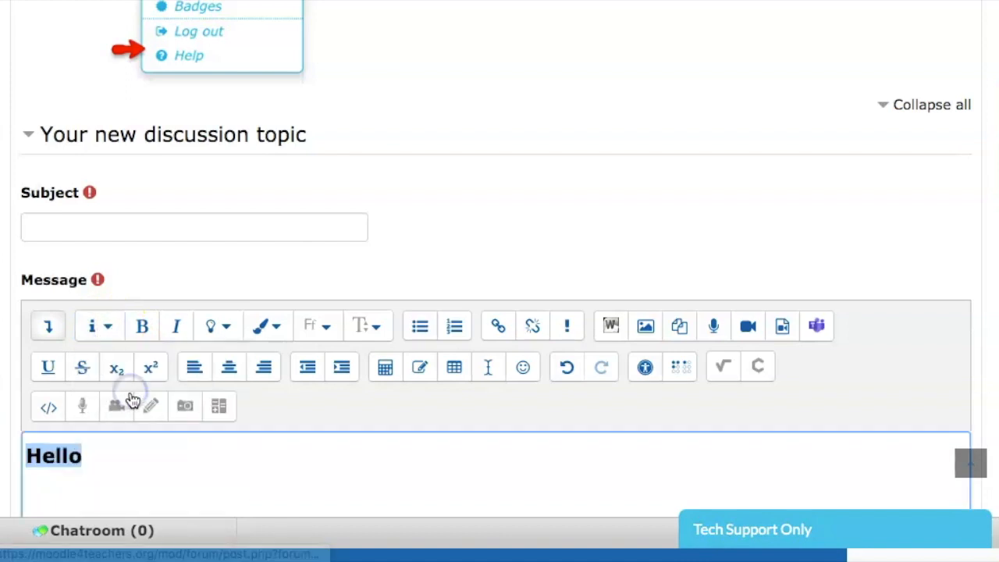
click(99, 326)
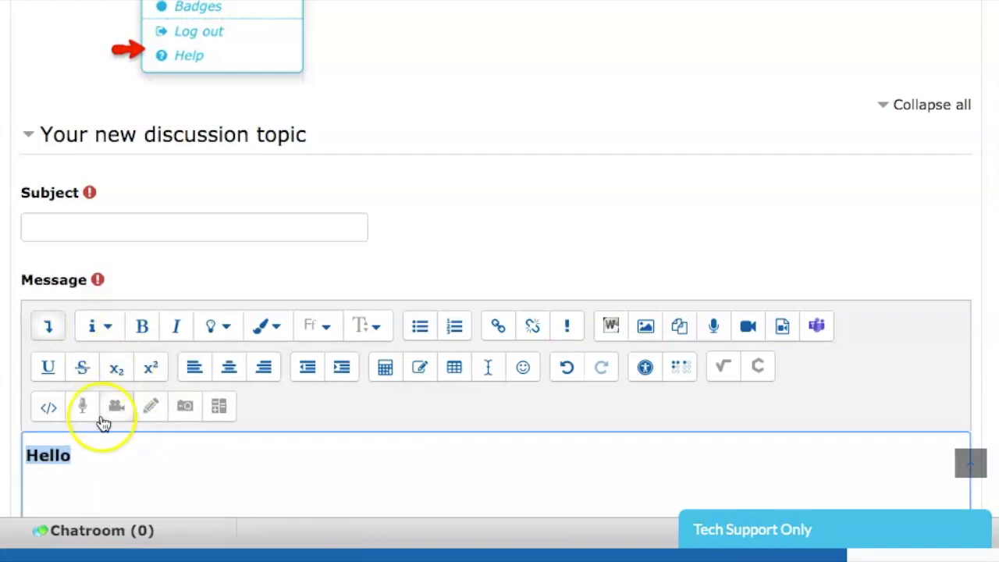
mouse_move(107, 326)
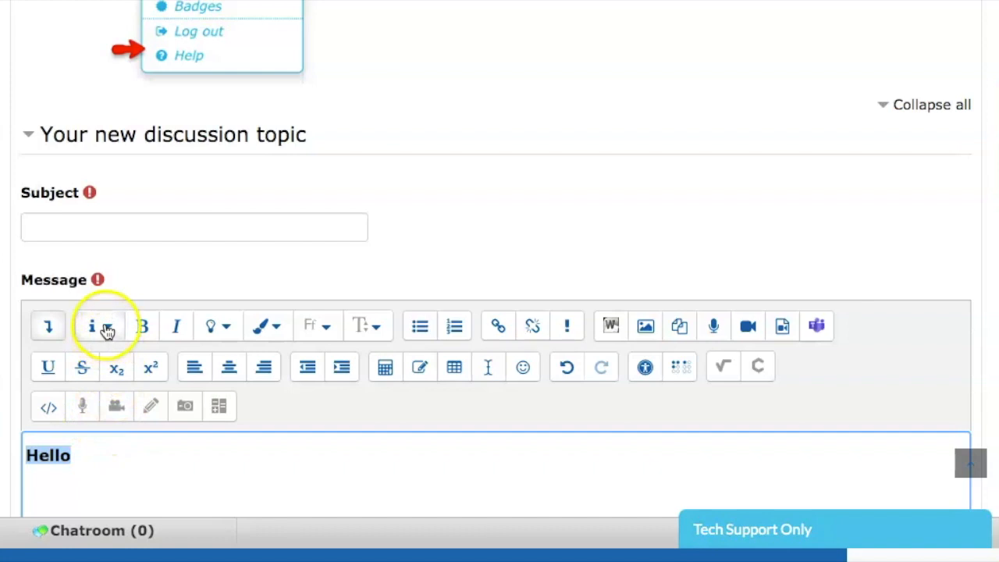
click(99, 325)
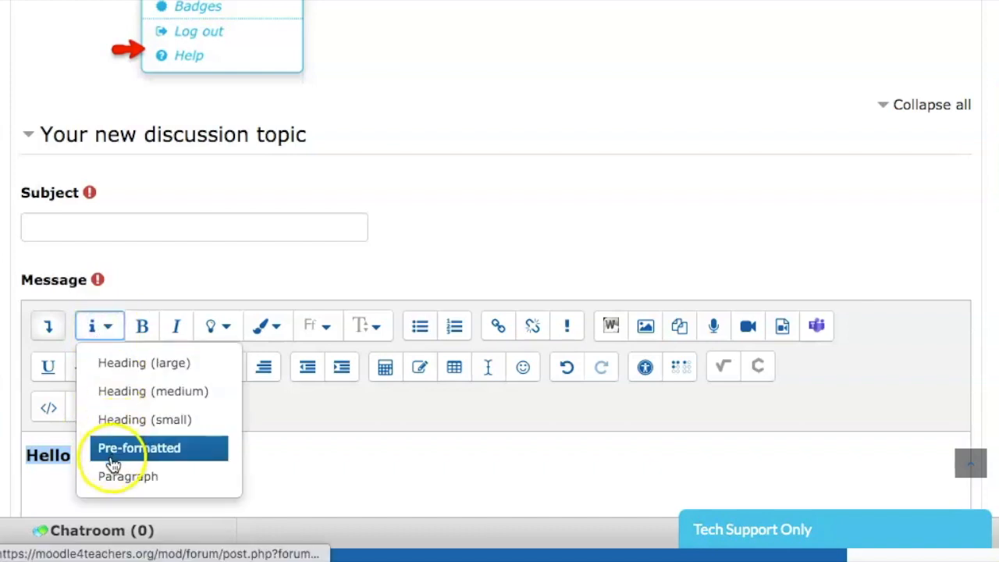
mouse_move(152, 476)
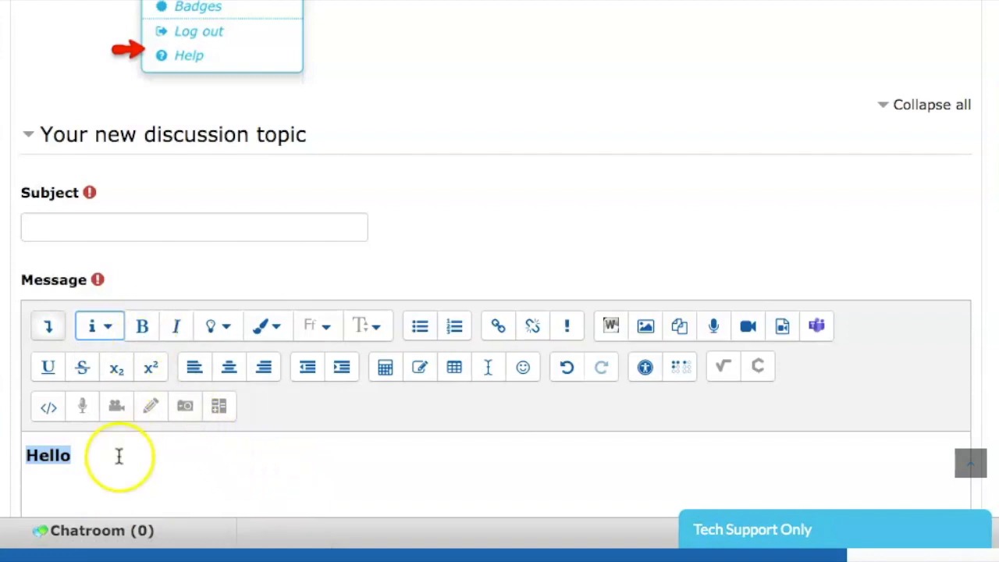
Make Hello italic instead of bold with a red background highlight.
click(78, 455)
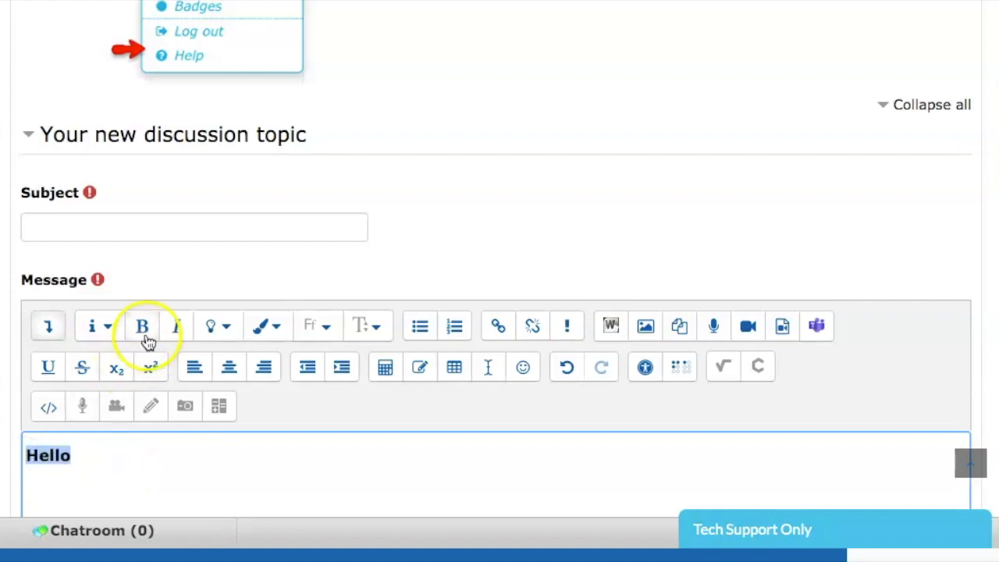
click(141, 325)
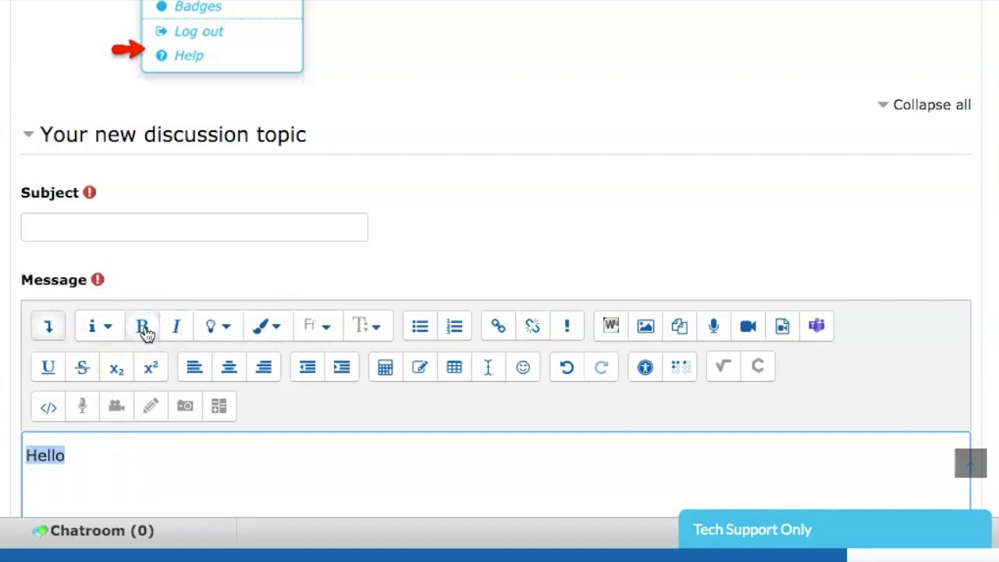
click(142, 325)
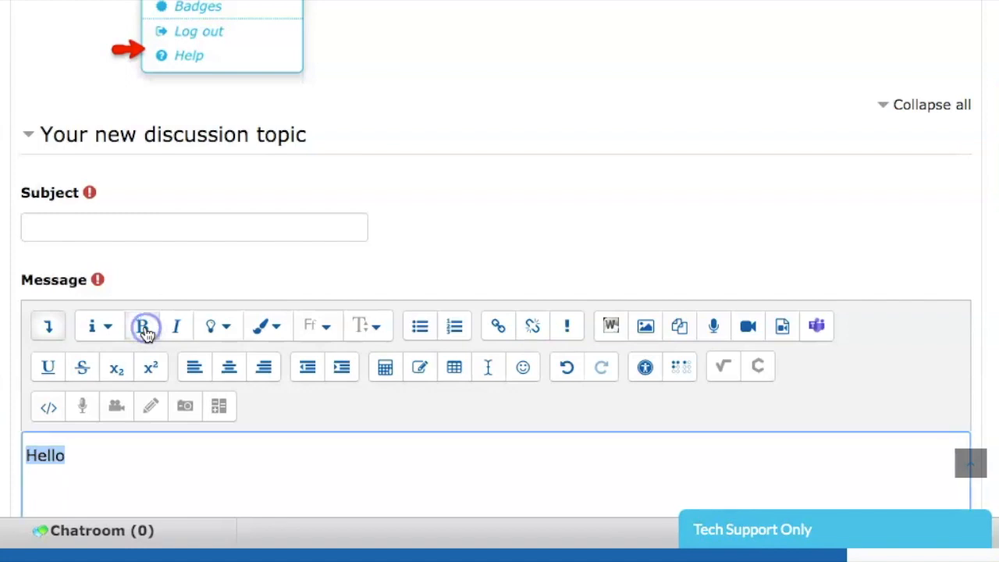
click(175, 326)
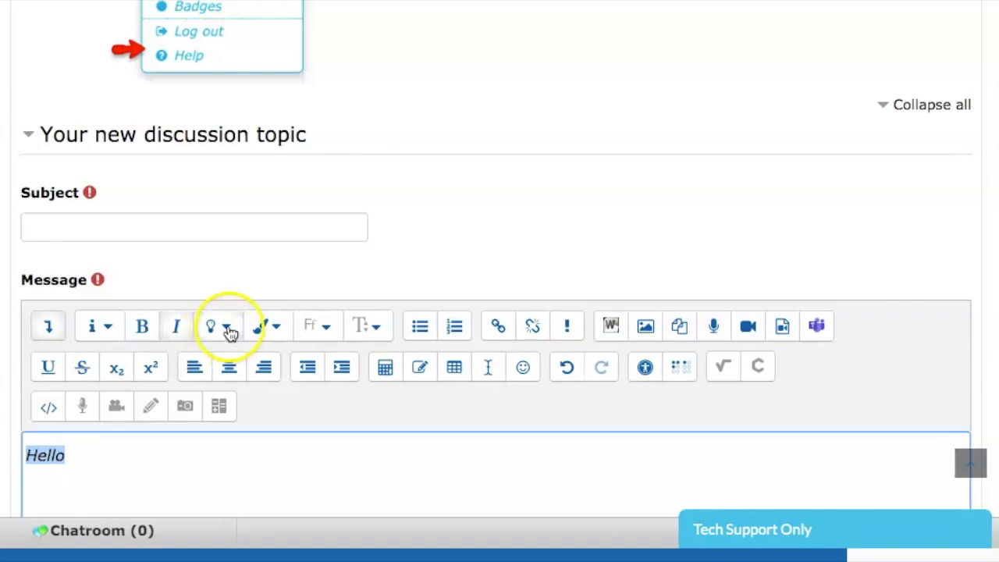
click(230, 325)
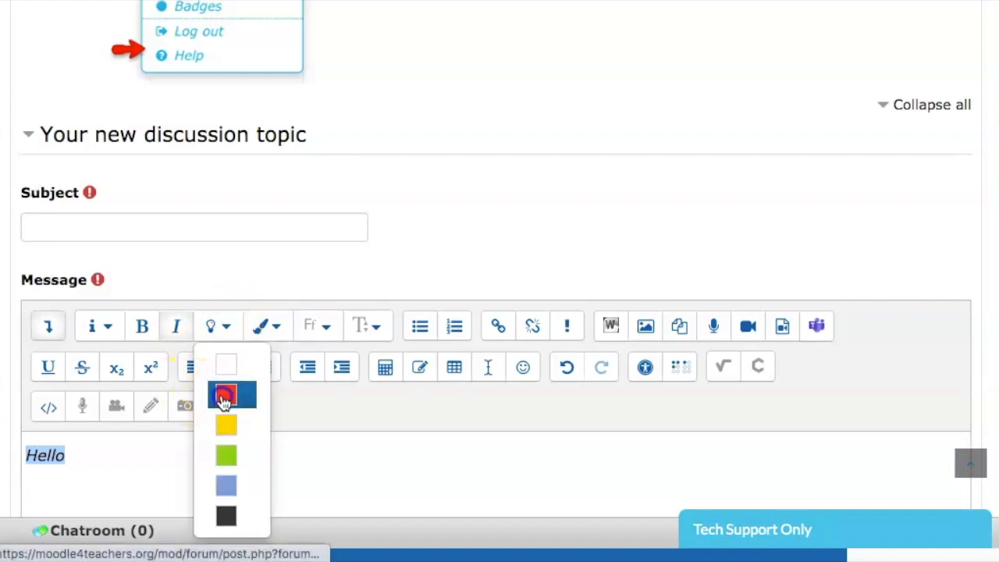
click(225, 394)
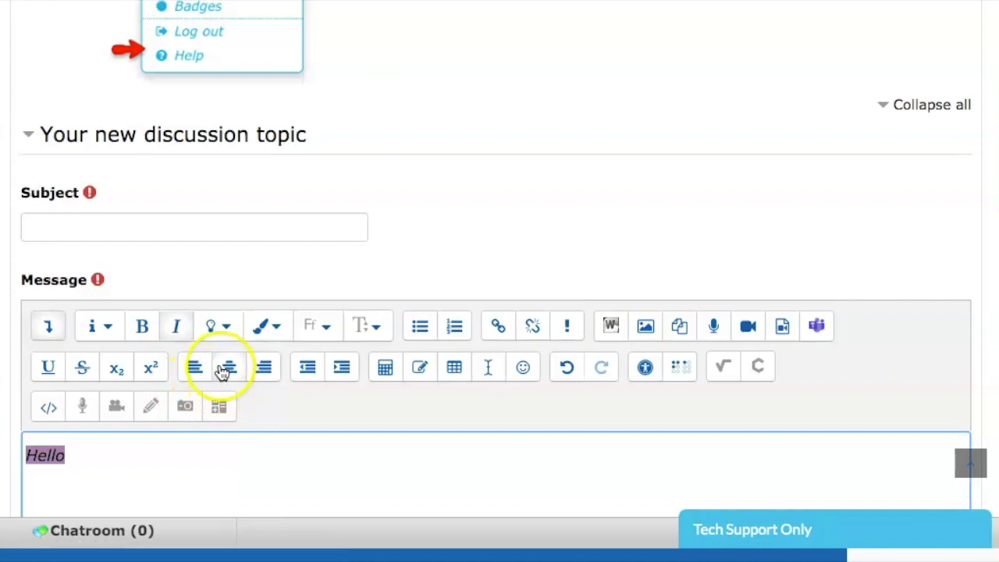
mouse_move(279, 333)
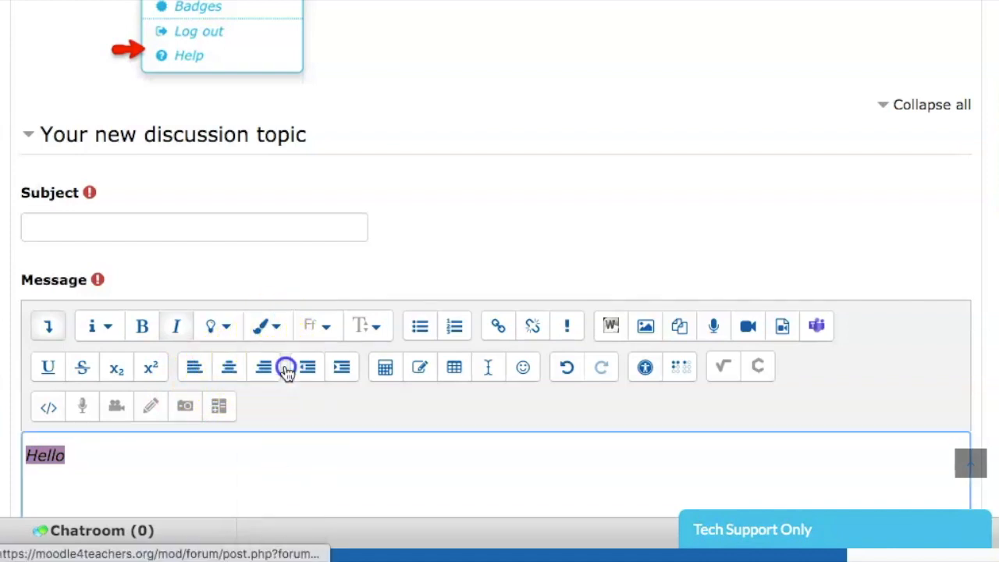
mouse_move(124, 340)
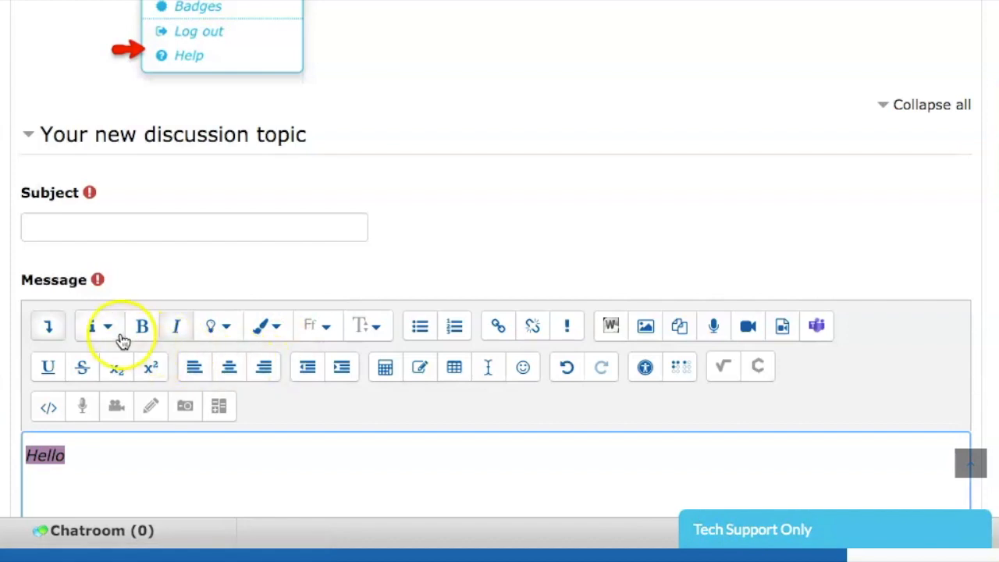
click(91, 326)
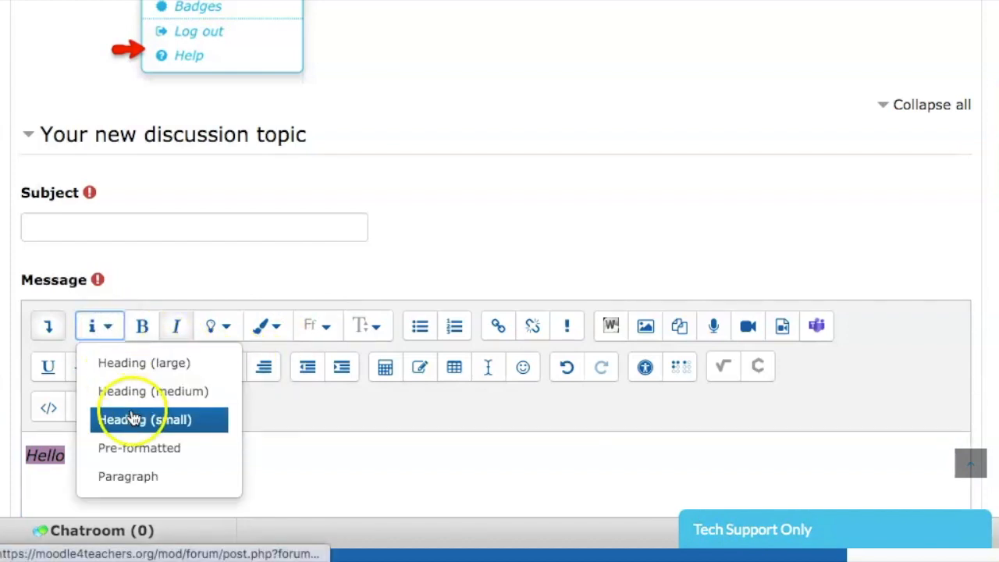
mouse_move(158, 362)
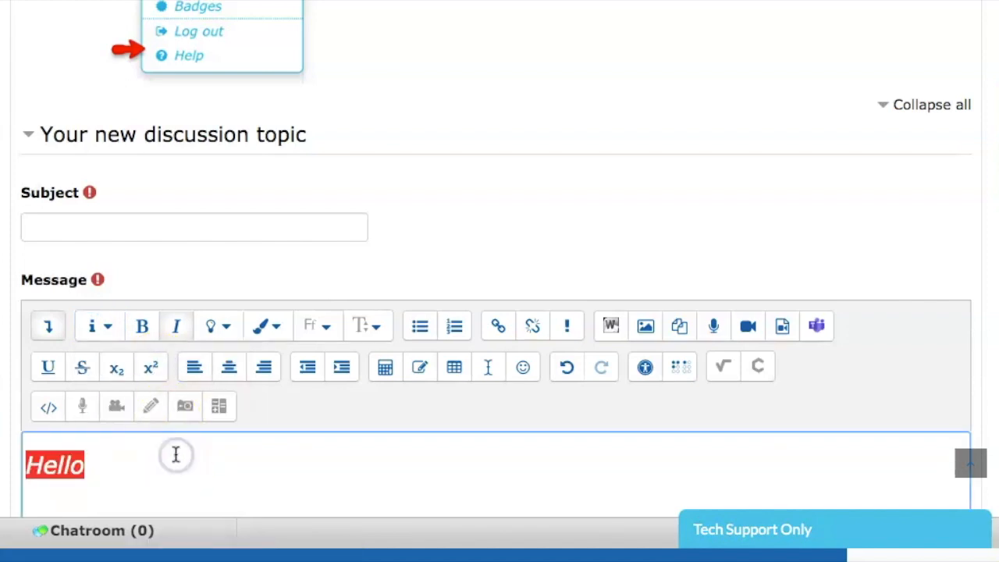
mouse_move(178, 422)
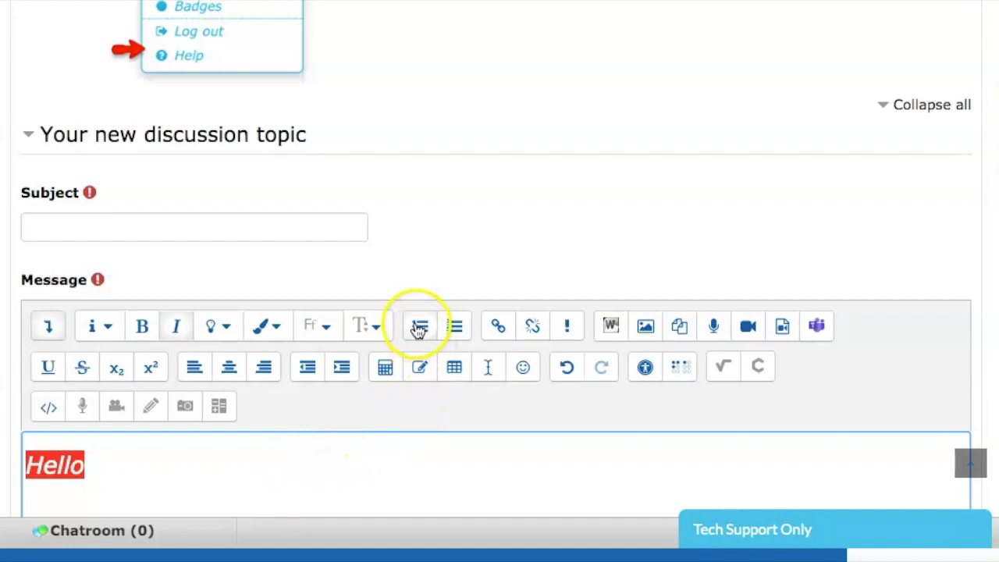
Try bulleted and numbered lists, center and right alignment on Hello, ending with an indent.
click(420, 325)
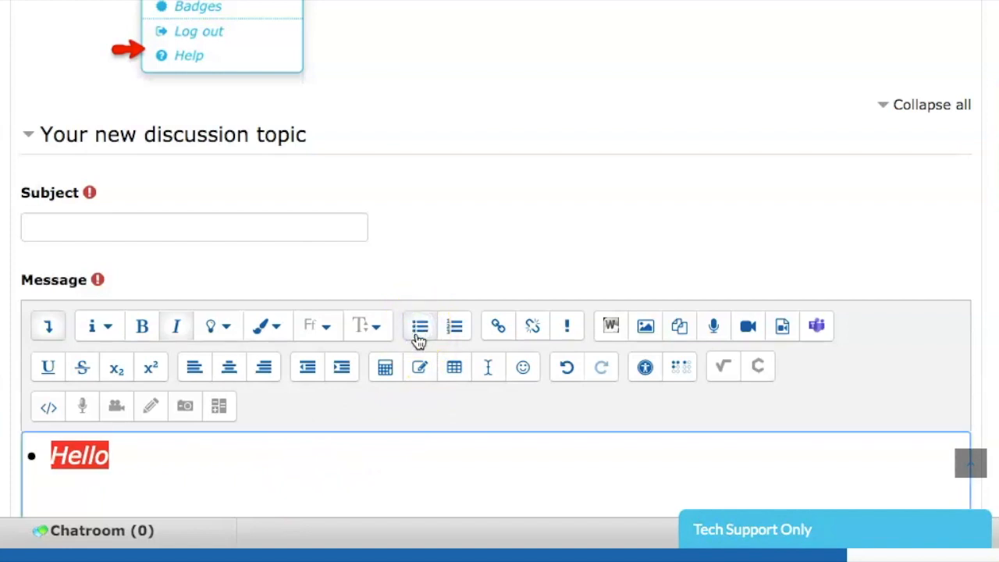
click(454, 326)
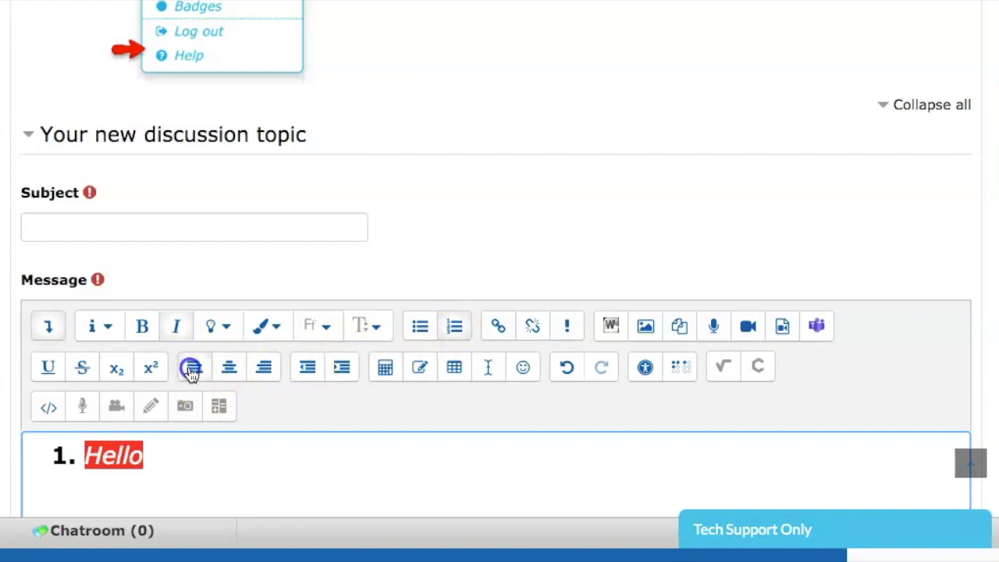
mouse_move(216, 375)
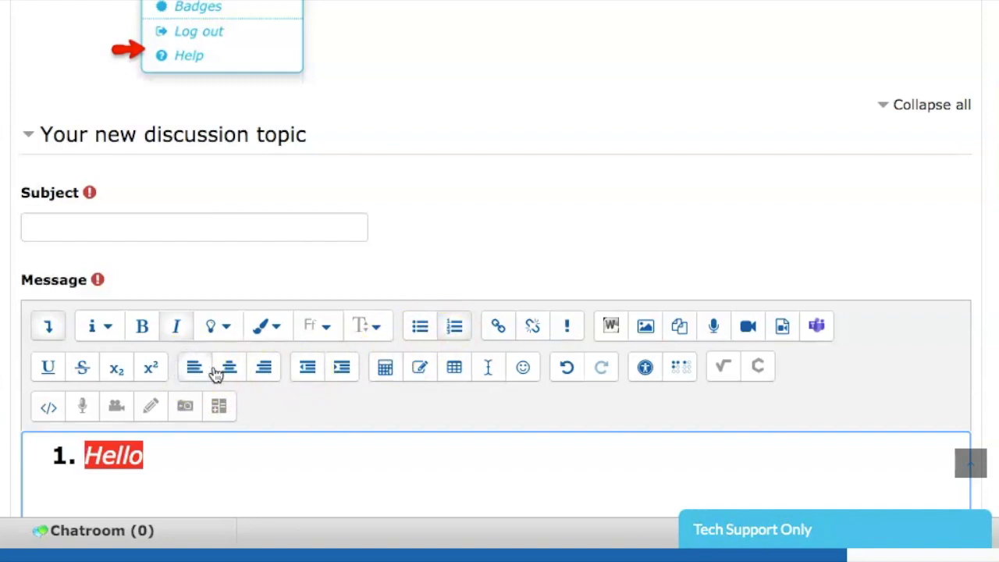
click(229, 367)
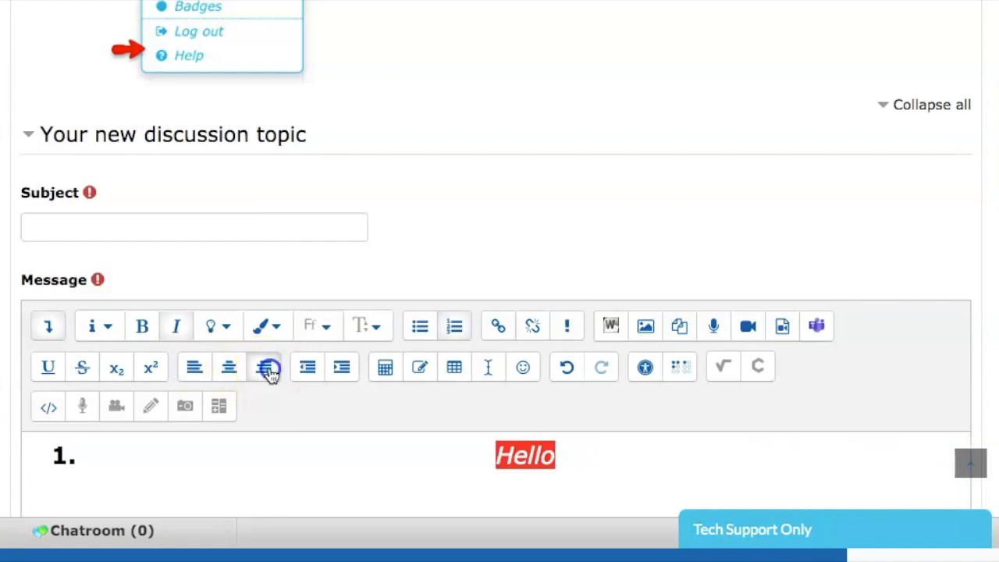
click(264, 367)
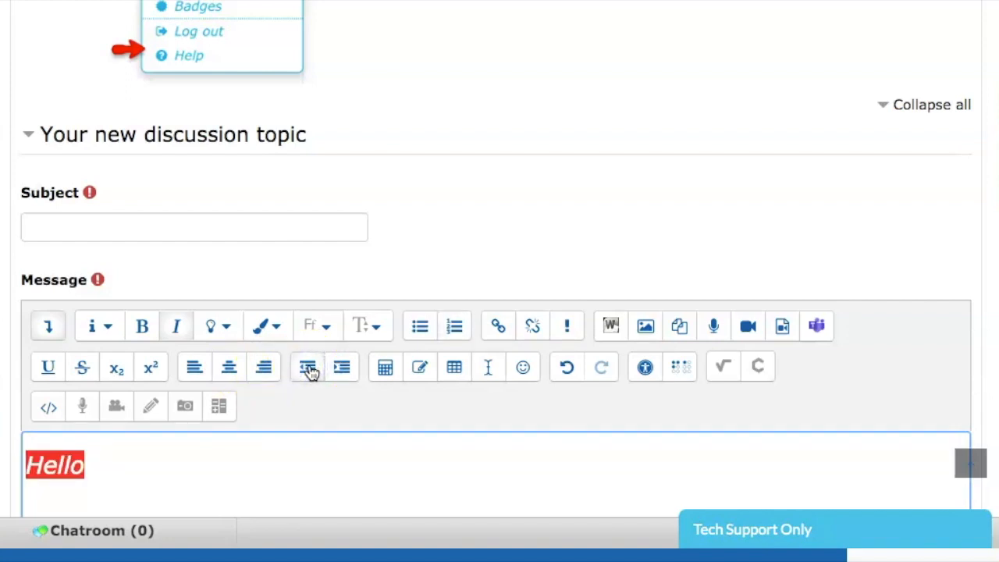
click(341, 366)
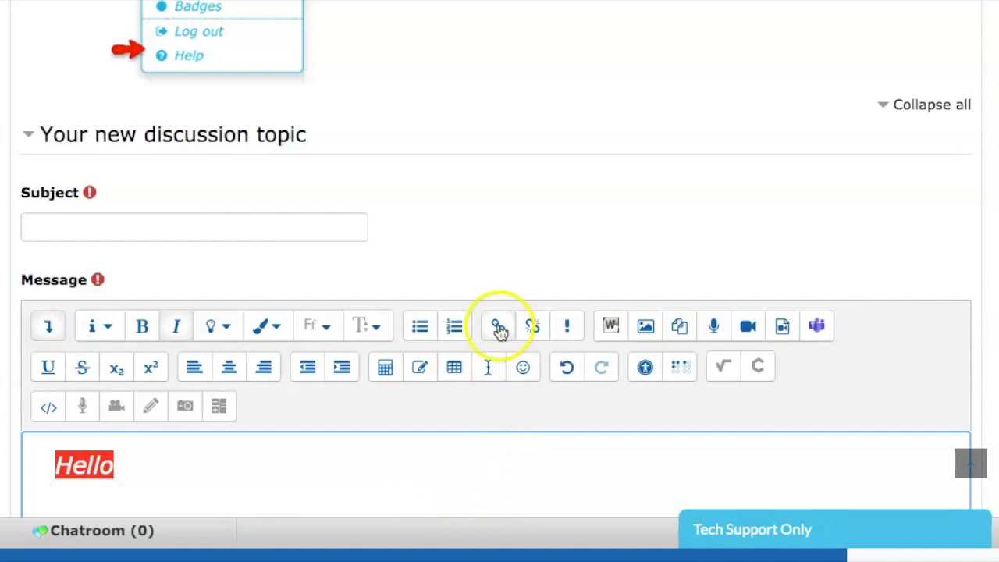
mouse_move(497, 325)
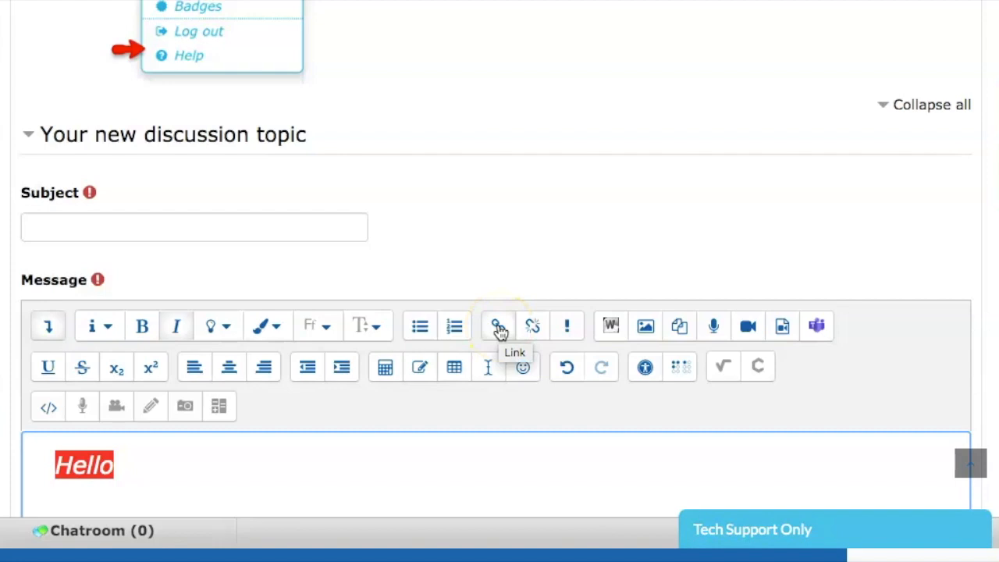
click(498, 325)
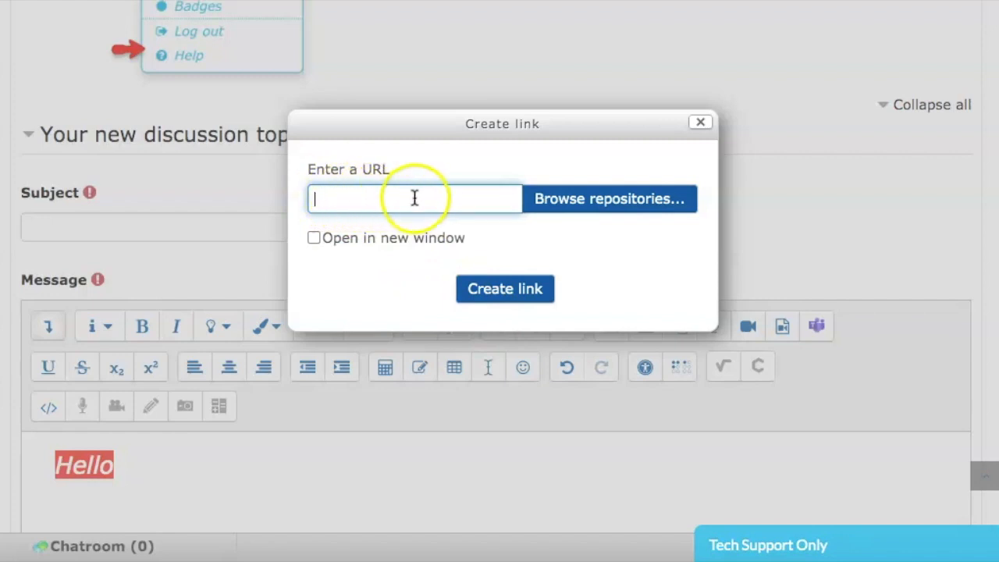
mouse_move(420, 234)
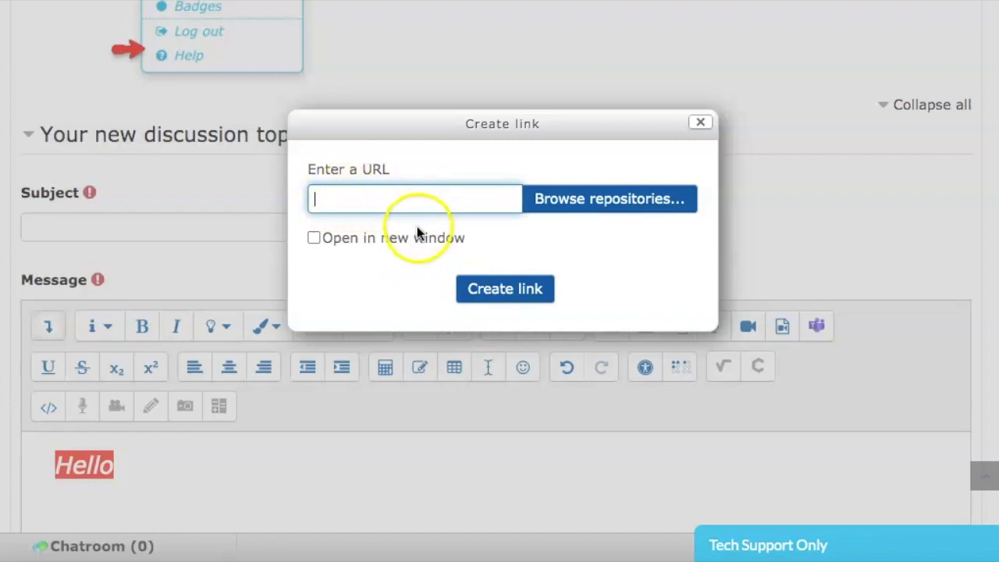
mouse_move(314, 238)
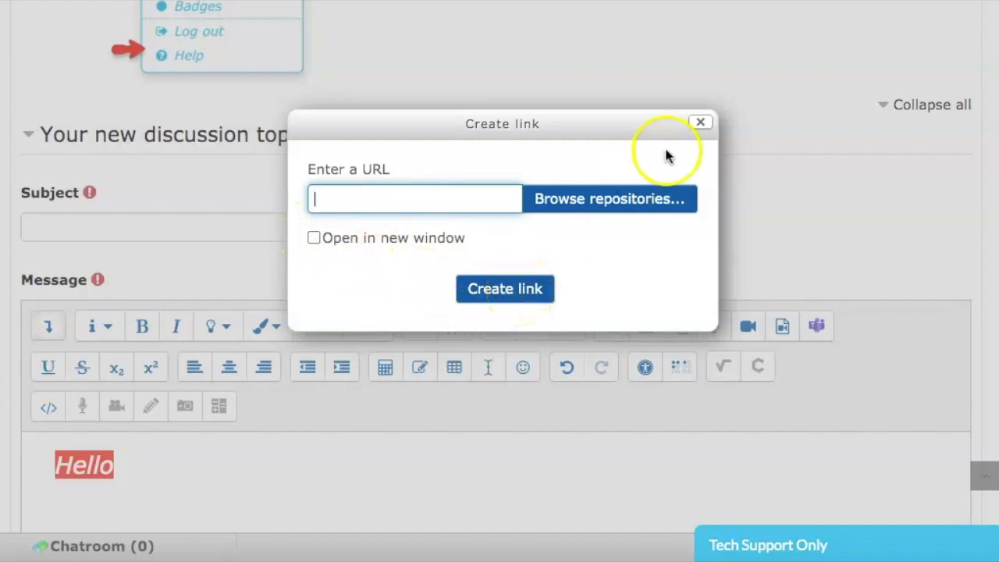
click(700, 122)
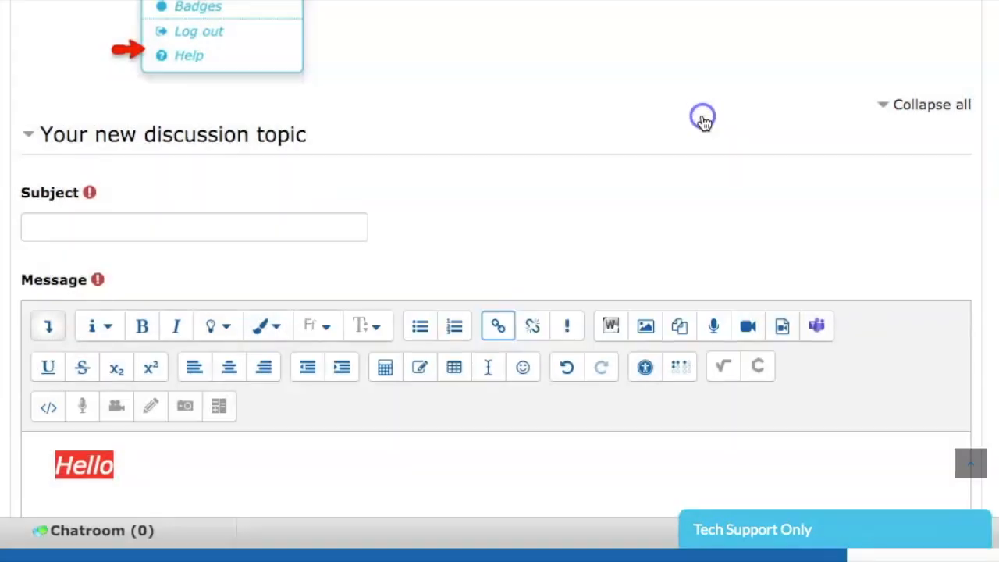
mouse_move(459, 398)
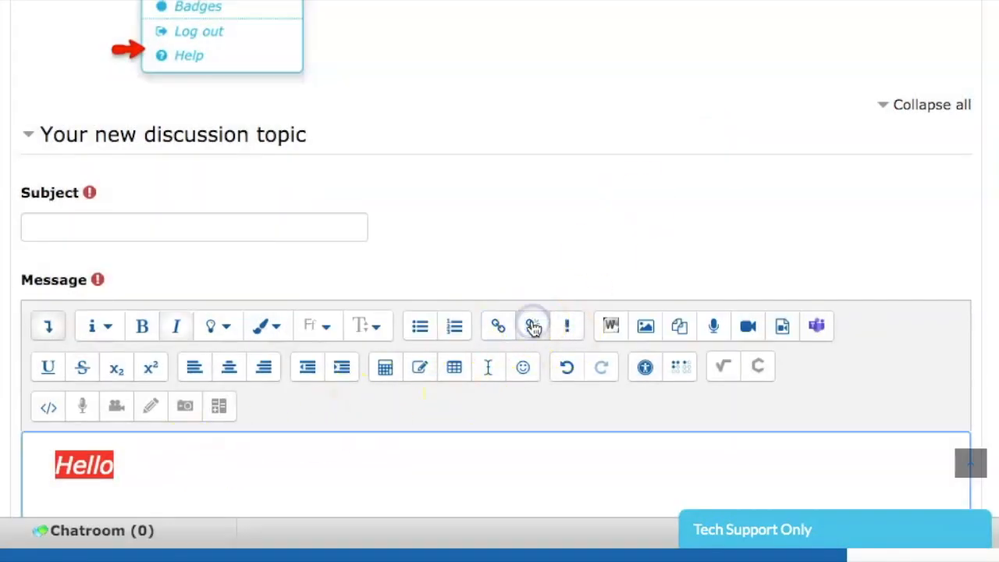
mouse_move(562, 326)
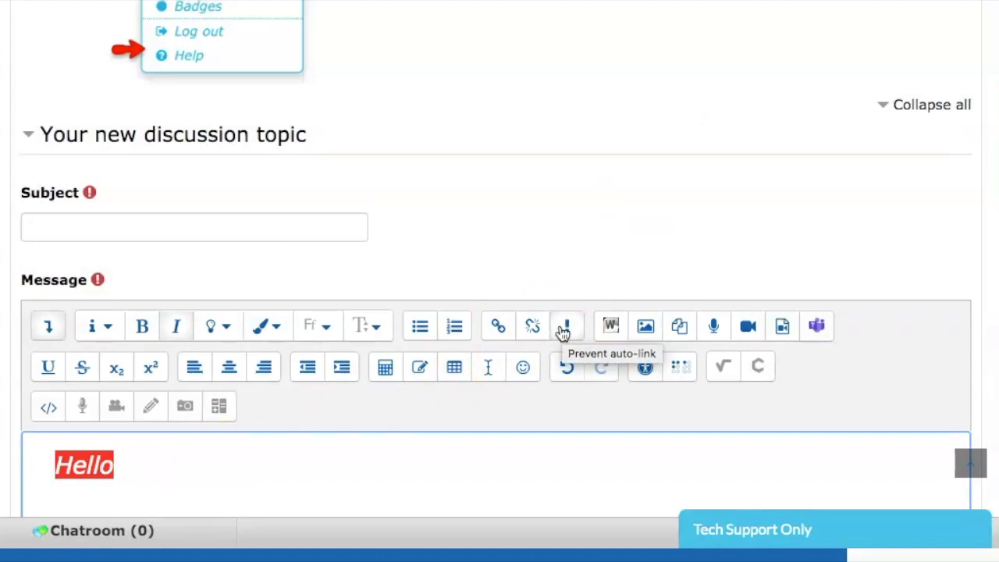
mouse_move(421, 423)
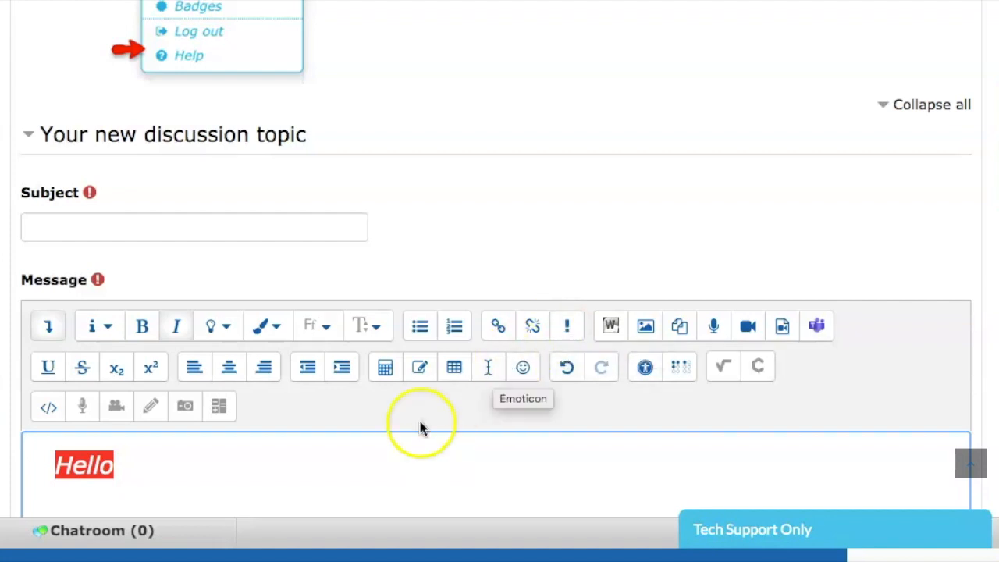
mouse_move(39, 9)
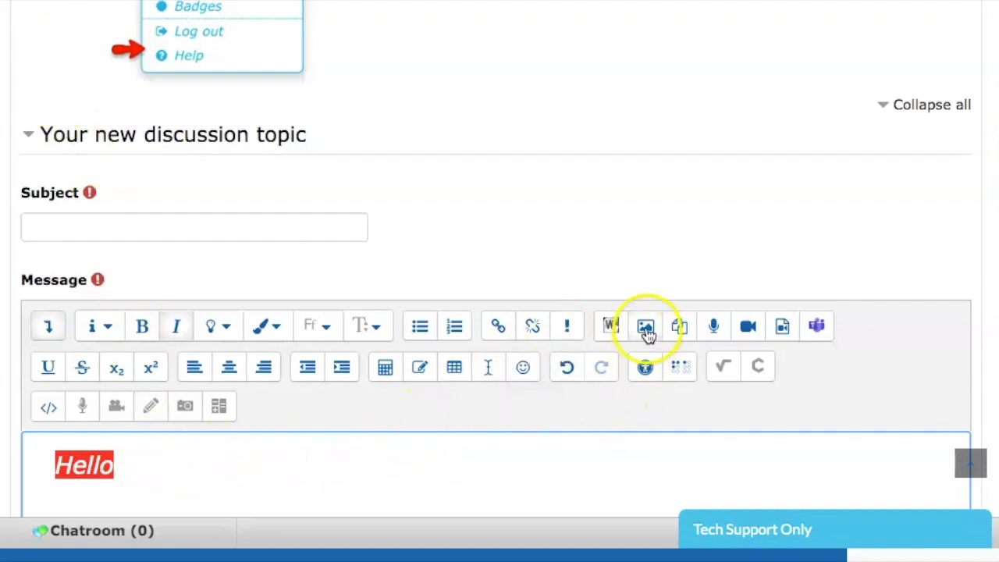
click(645, 325)
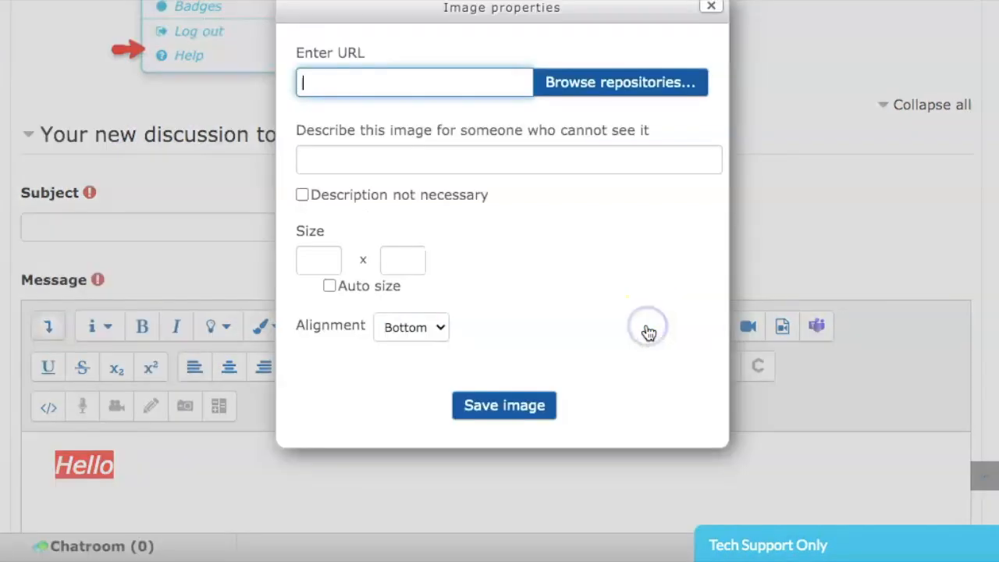
mouse_move(523, 257)
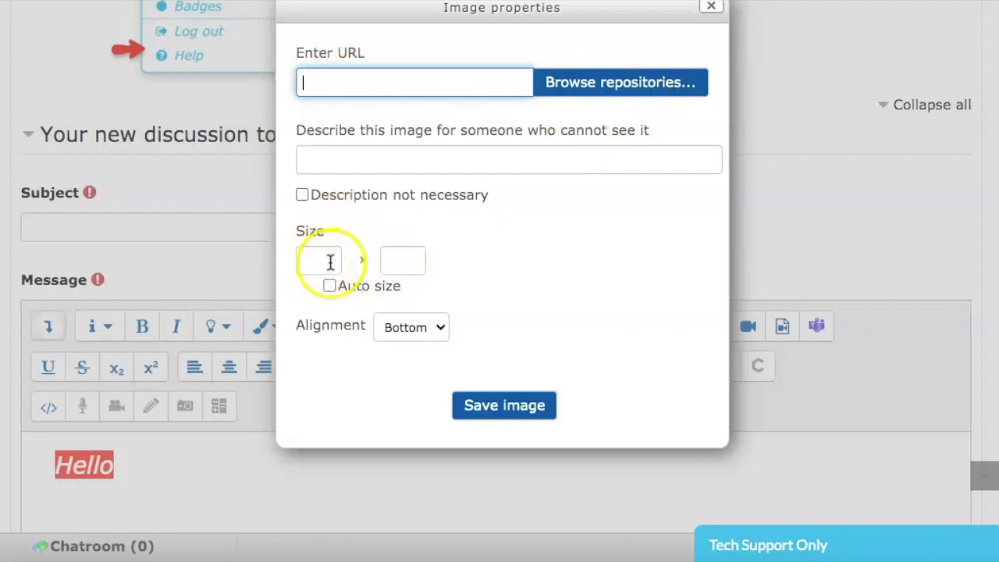
mouse_move(413, 365)
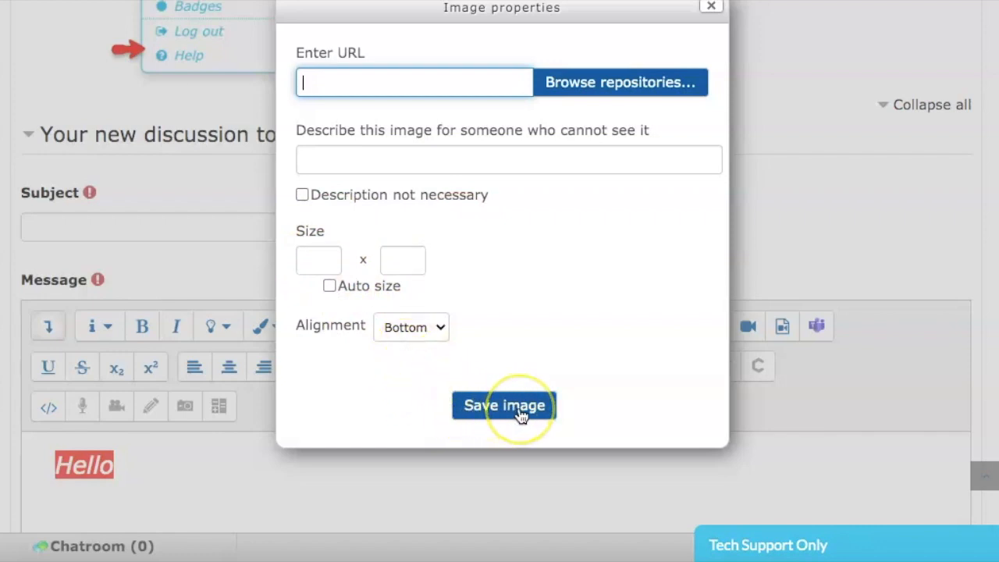
mouse_move(694, 63)
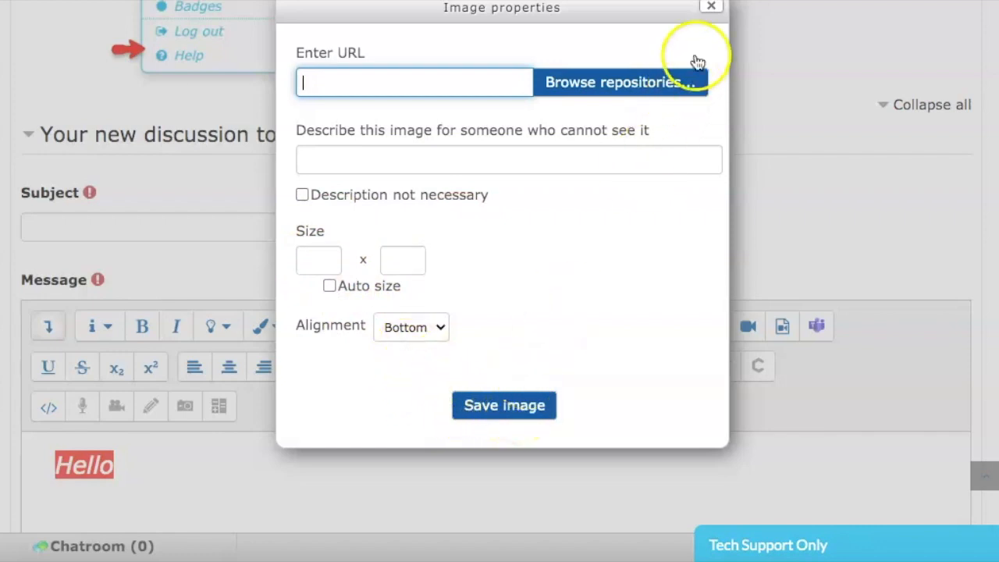
click(710, 6)
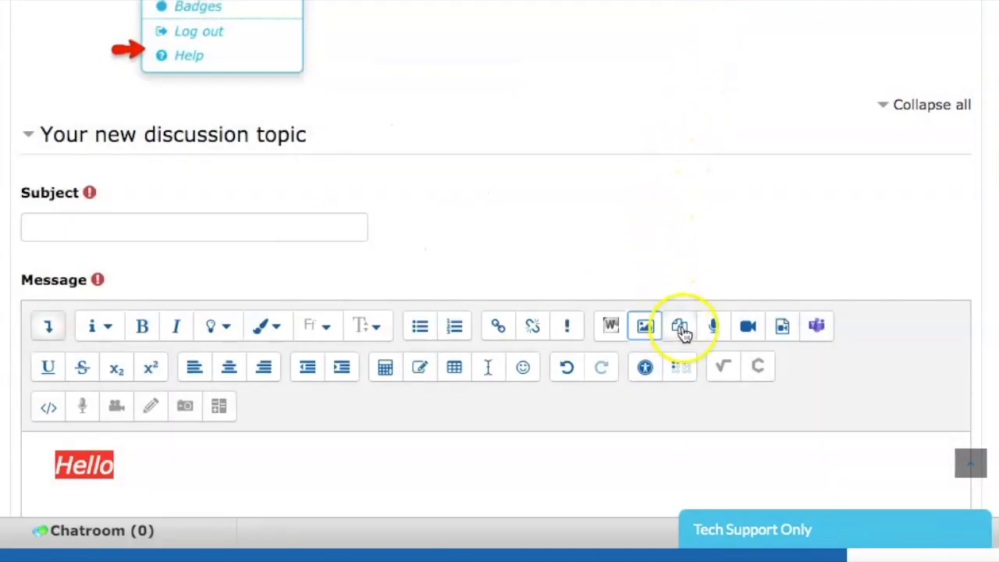
mouse_move(679, 326)
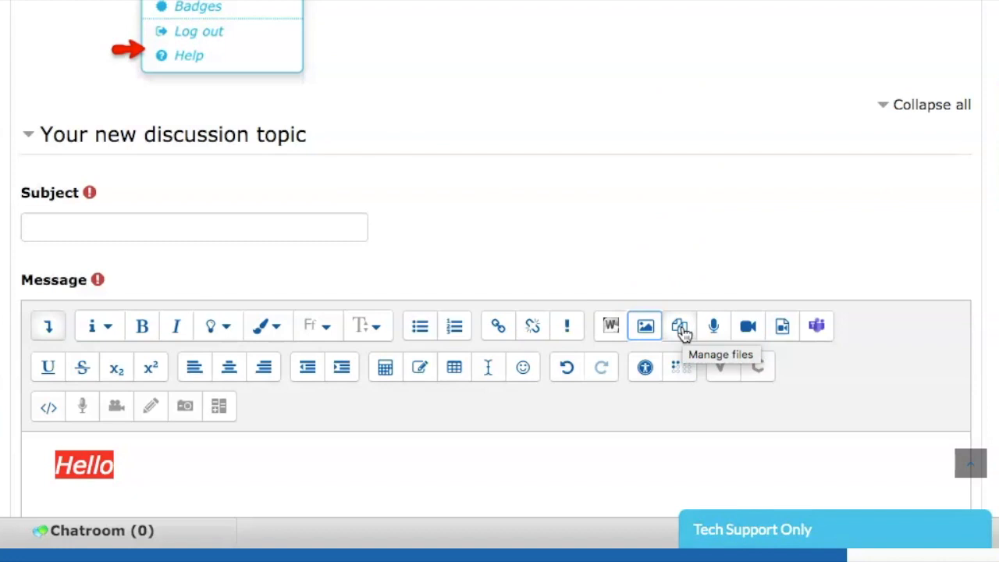
Open the Manage files dialog for the post's attachments.
click(680, 325)
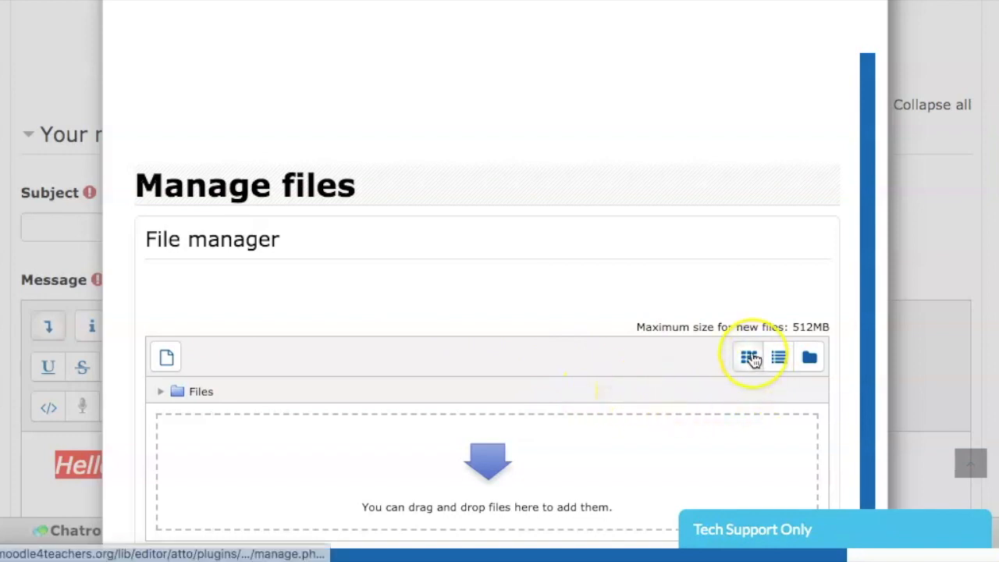
mouse_move(749, 357)
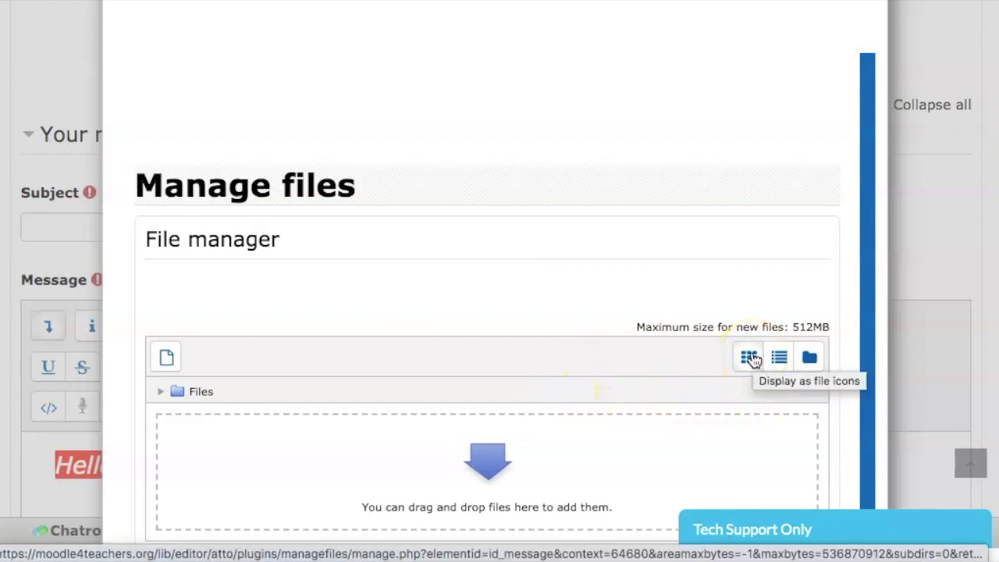
mouse_move(778, 357)
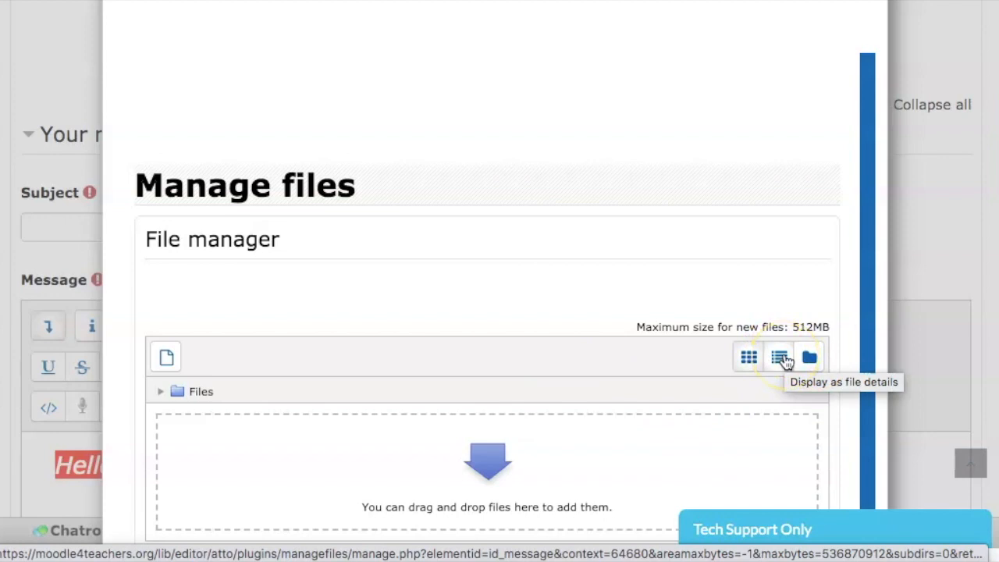
mouse_move(810, 357)
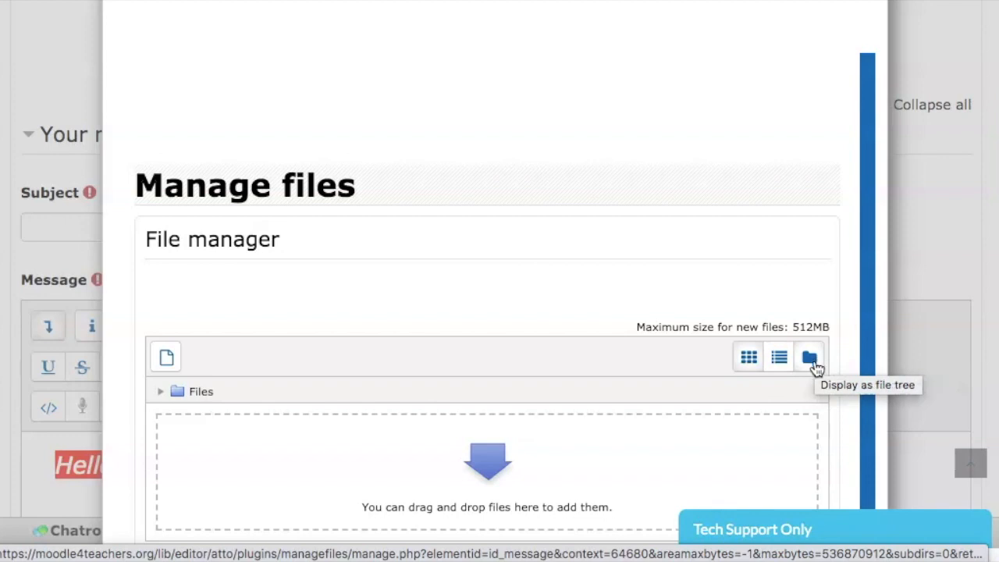
mouse_move(917, 402)
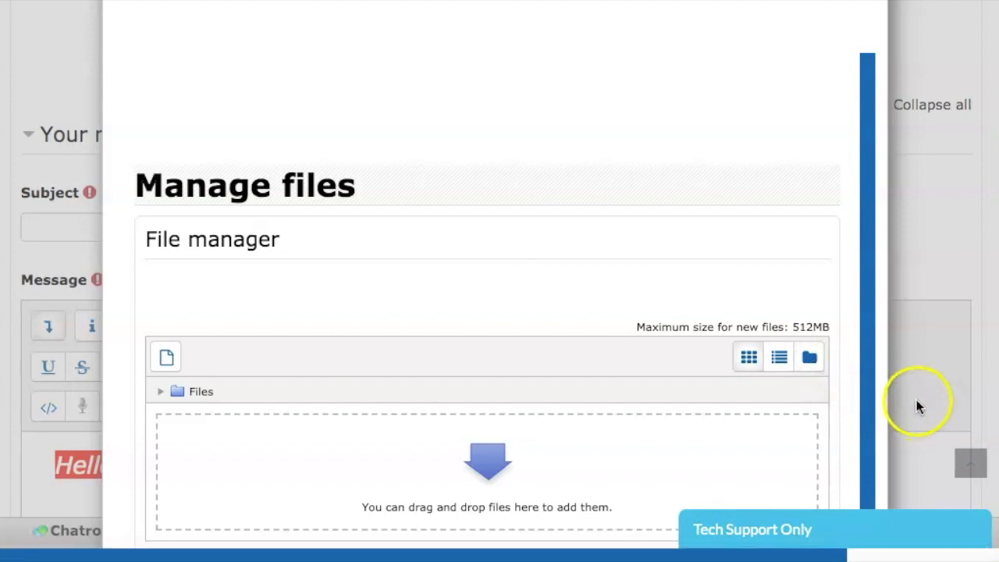
mouse_move(761, 449)
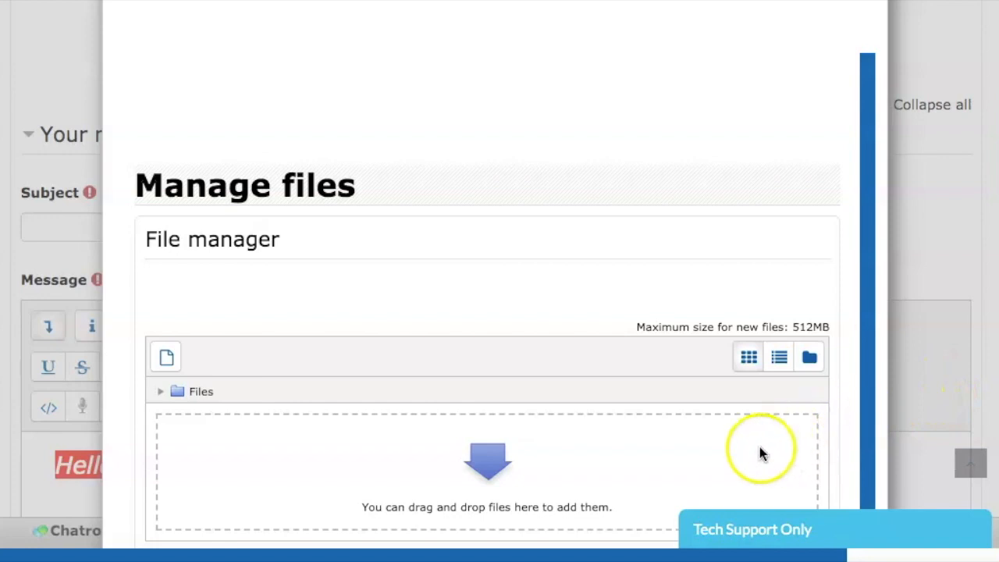
mouse_move(503, 472)
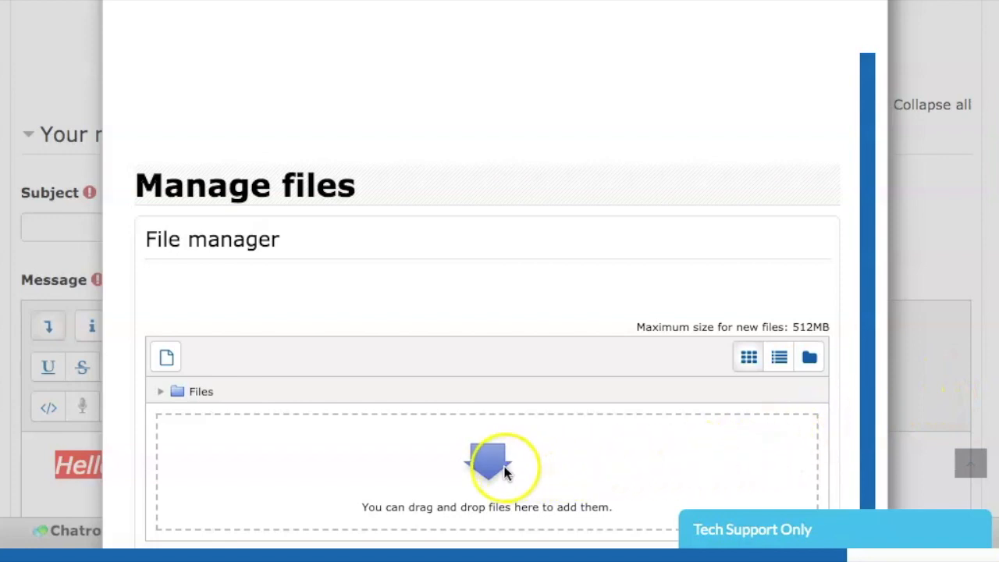
mouse_move(457, 480)
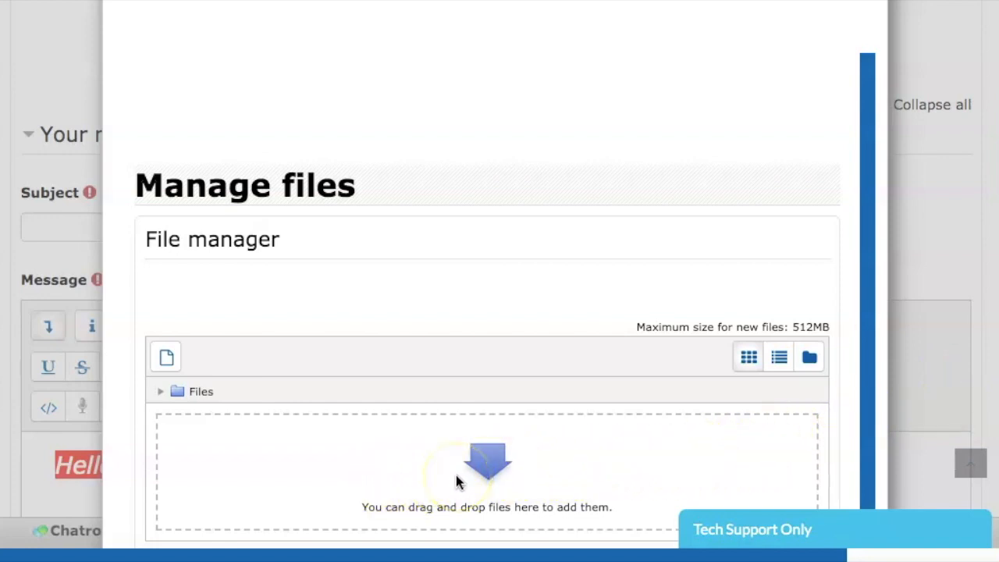
mouse_move(217, 318)
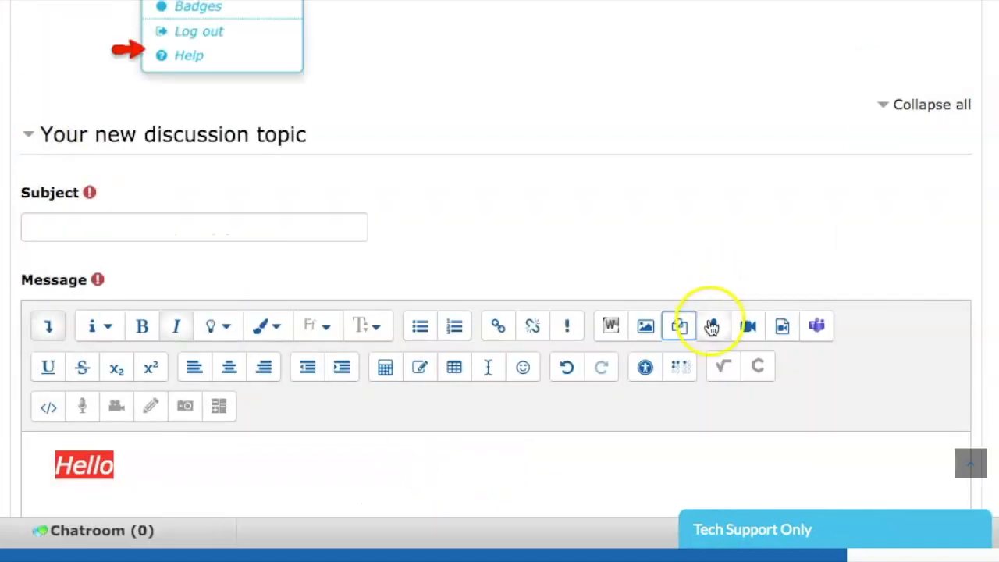
mouse_move(746, 326)
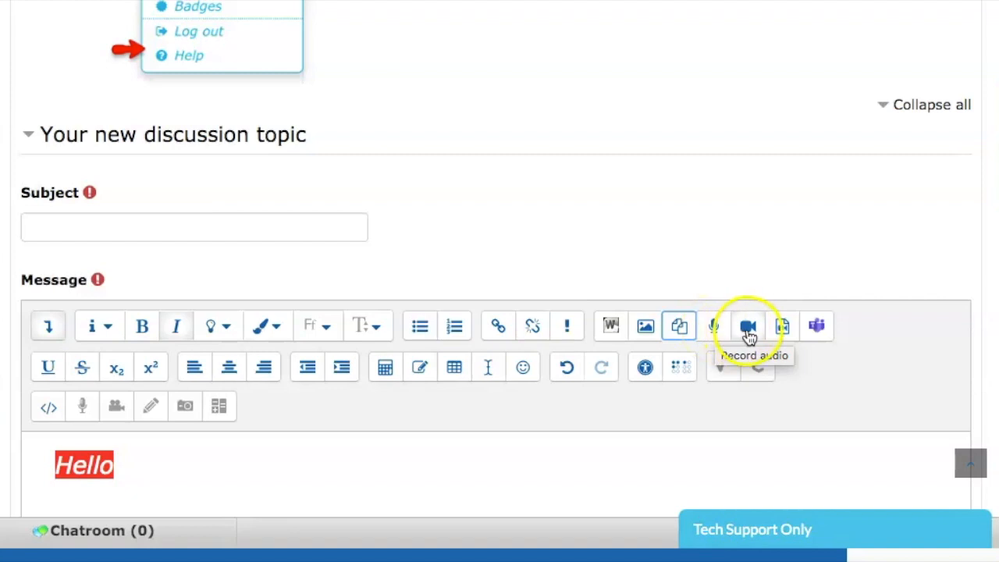
mouse_move(712, 326)
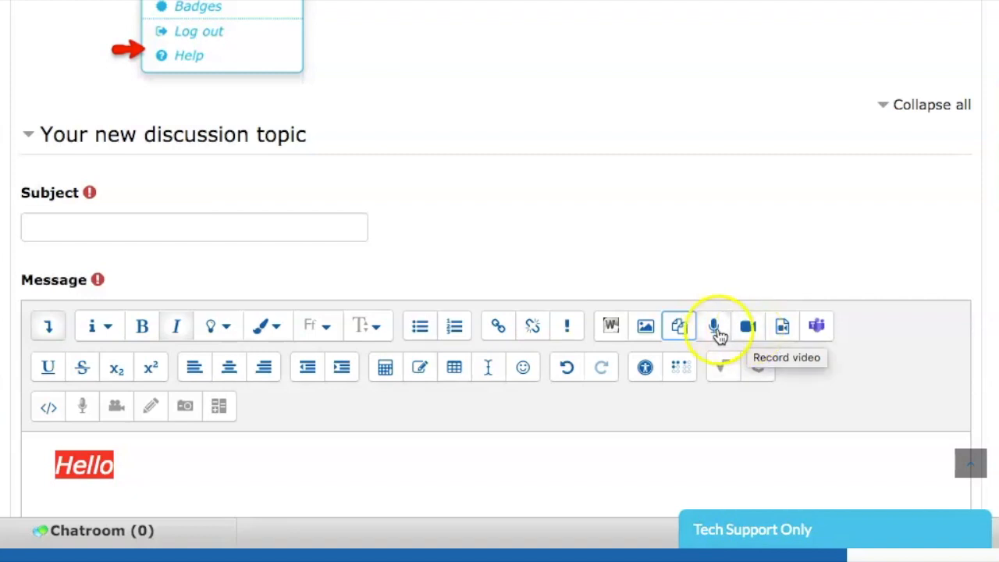
mouse_move(747, 327)
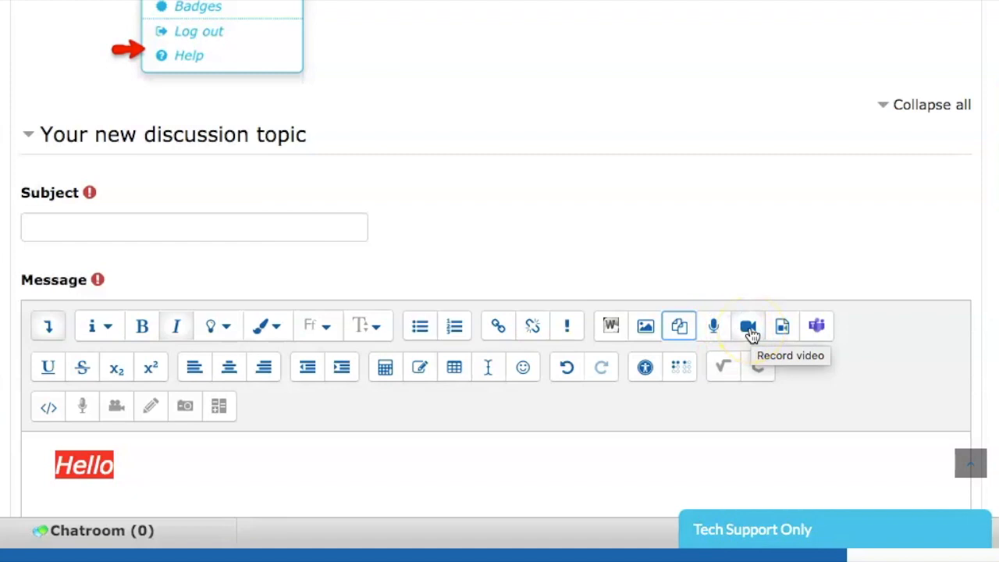
mouse_move(782, 327)
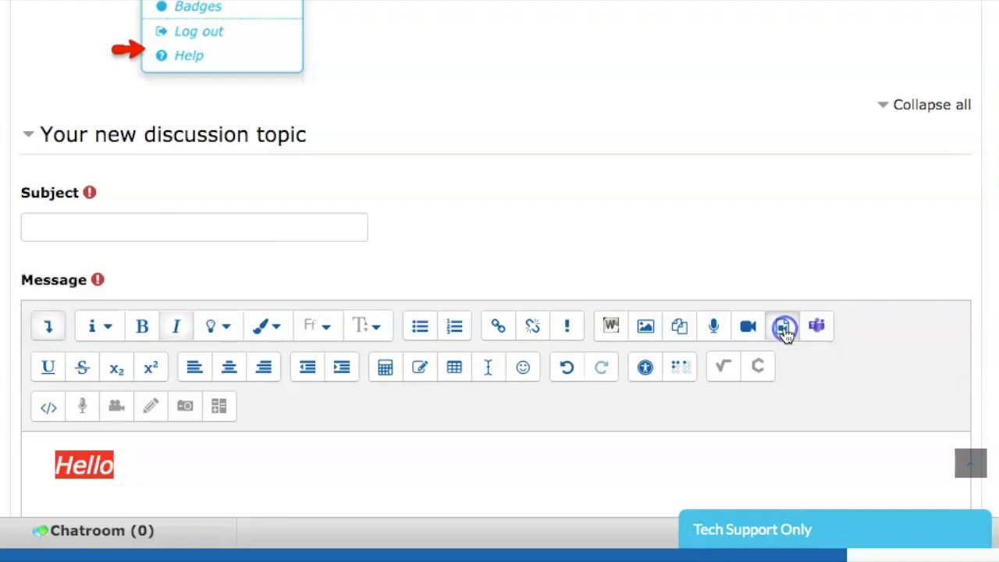
click(783, 326)
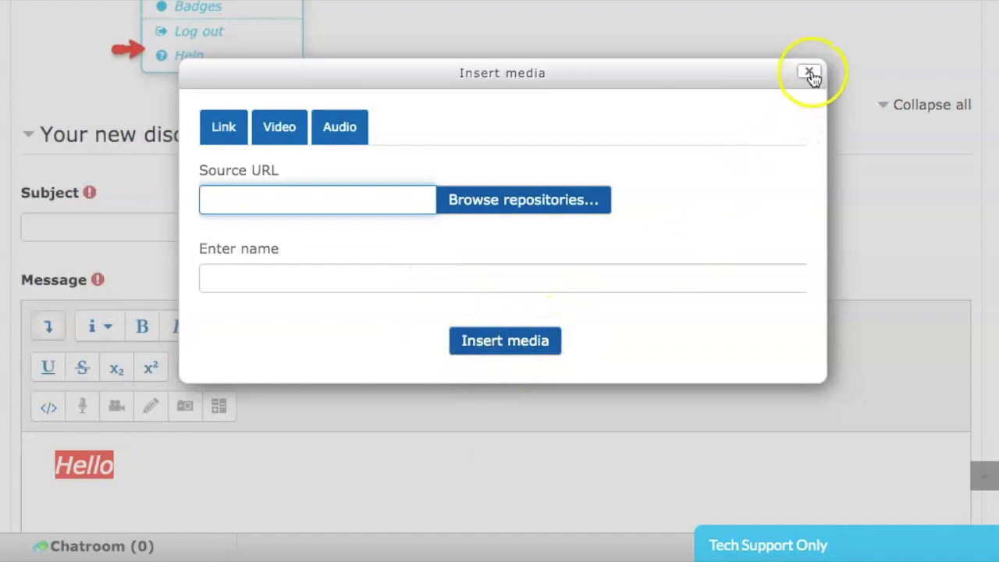
click(808, 72)
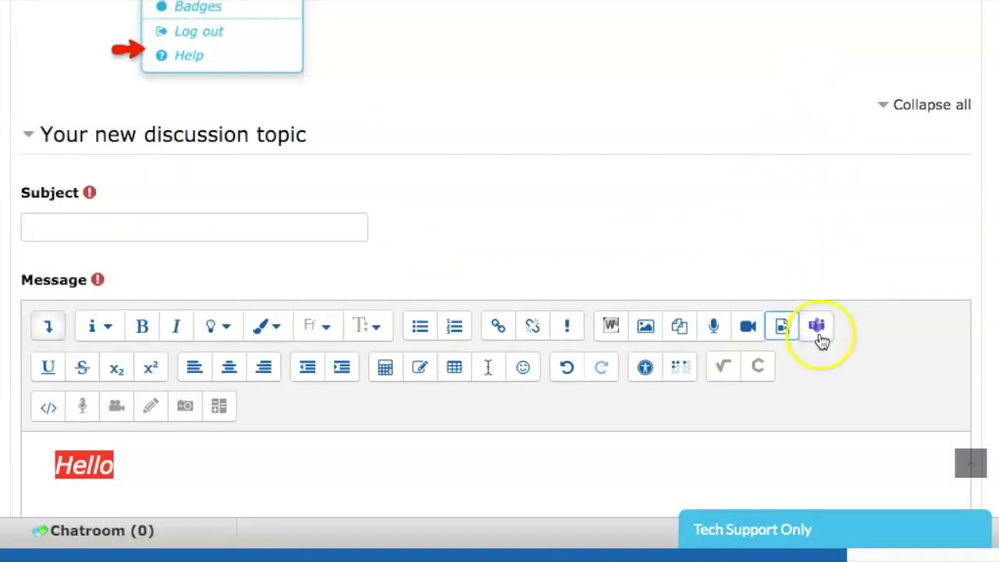
mouse_move(817, 327)
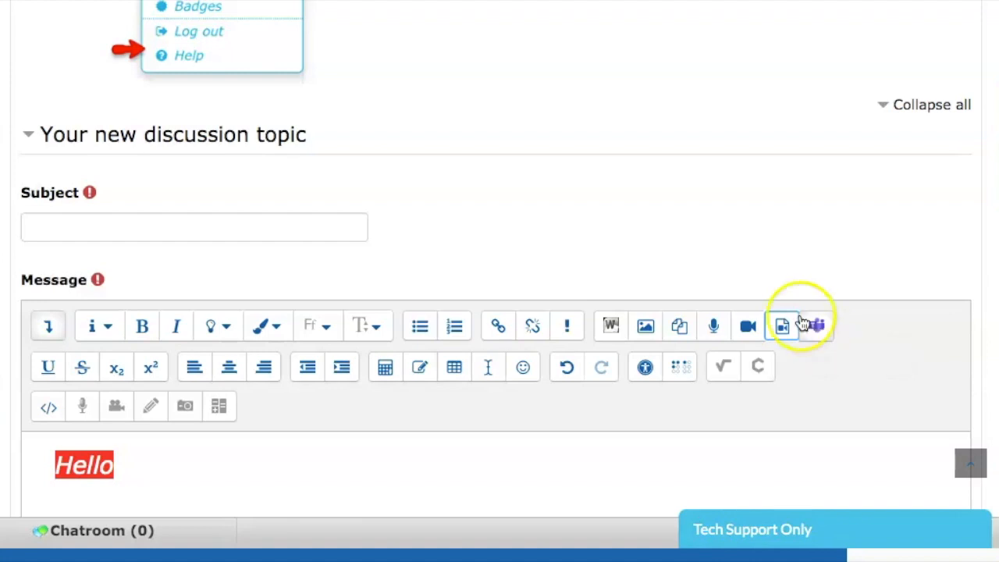
click(781, 325)
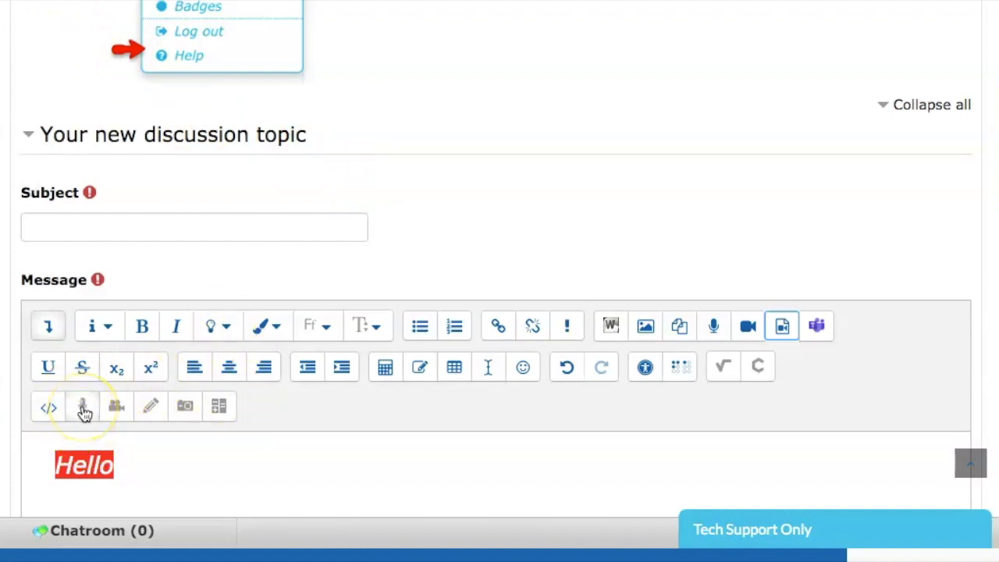
mouse_move(116, 406)
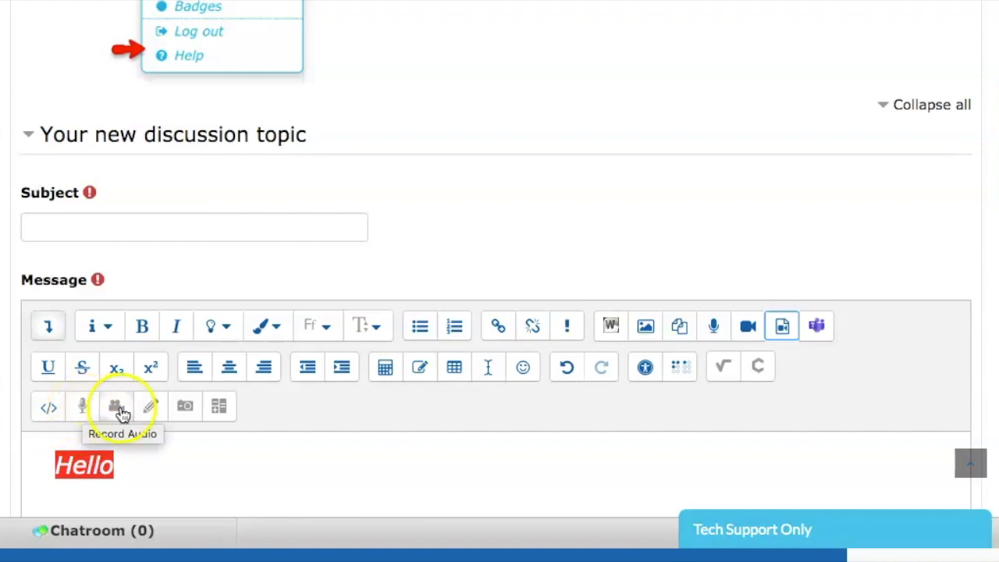
mouse_move(151, 406)
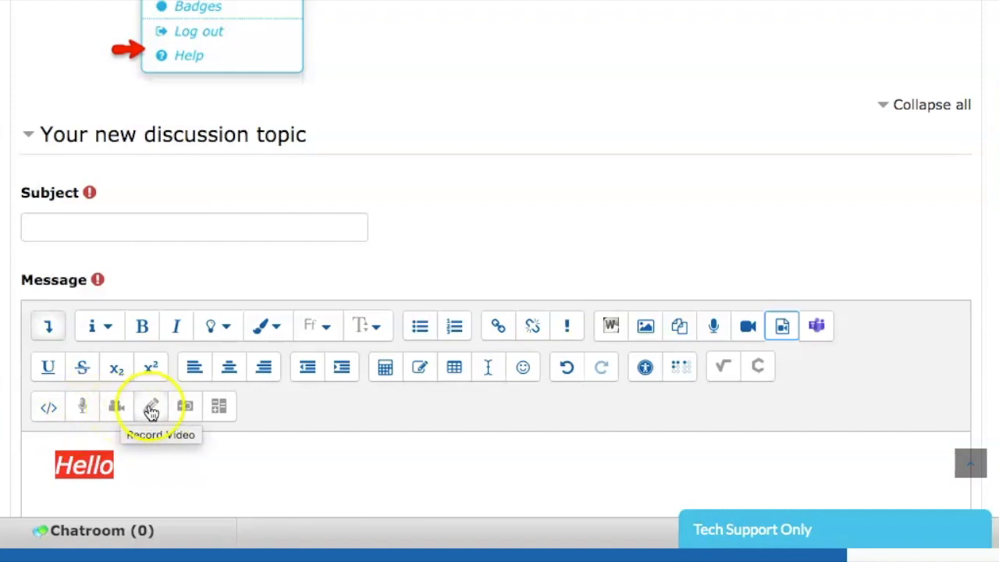
mouse_move(185, 407)
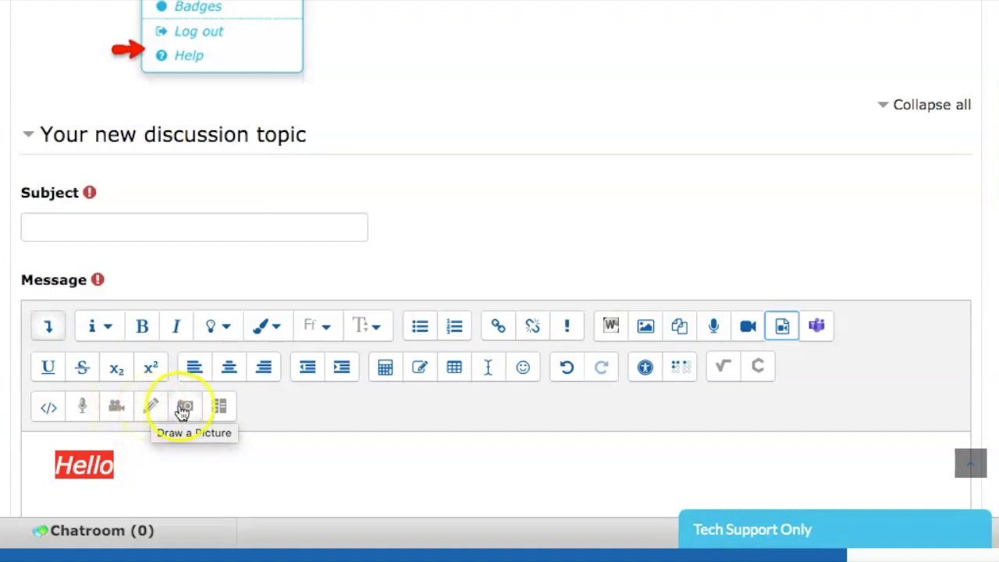
mouse_move(220, 406)
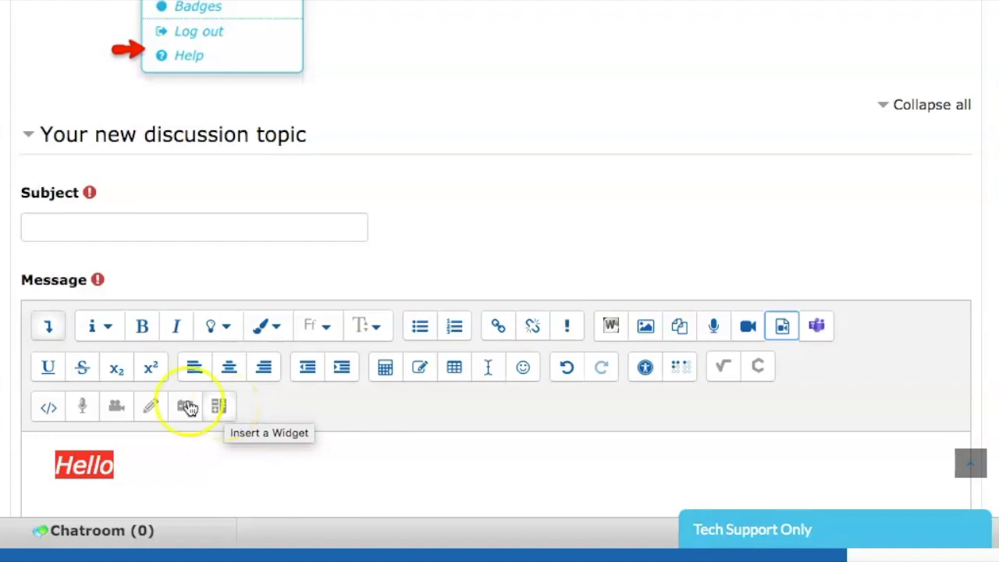
mouse_move(82, 407)
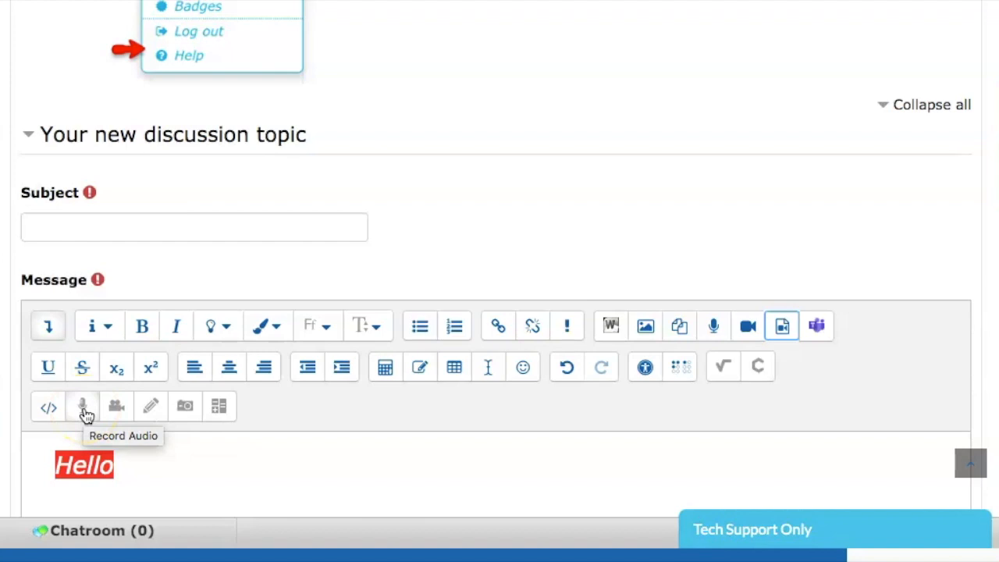
mouse_move(785, 295)
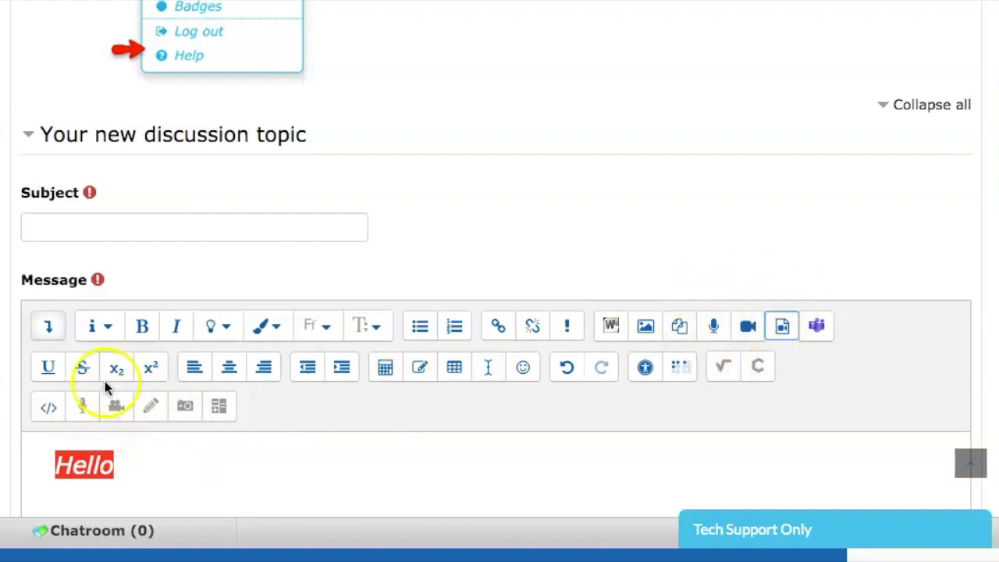
mouse_move(116, 406)
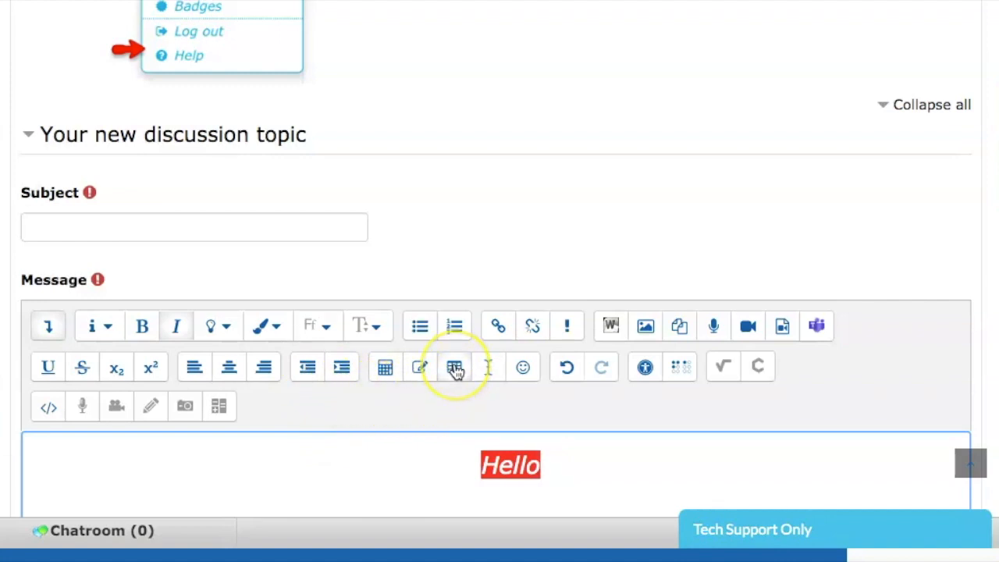
mouse_move(455, 367)
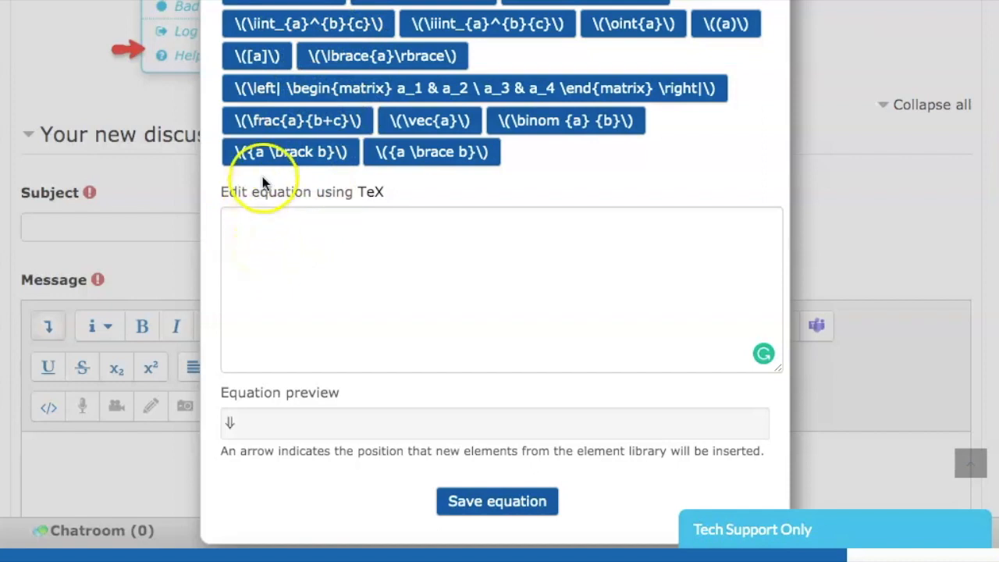
click(297, 121)
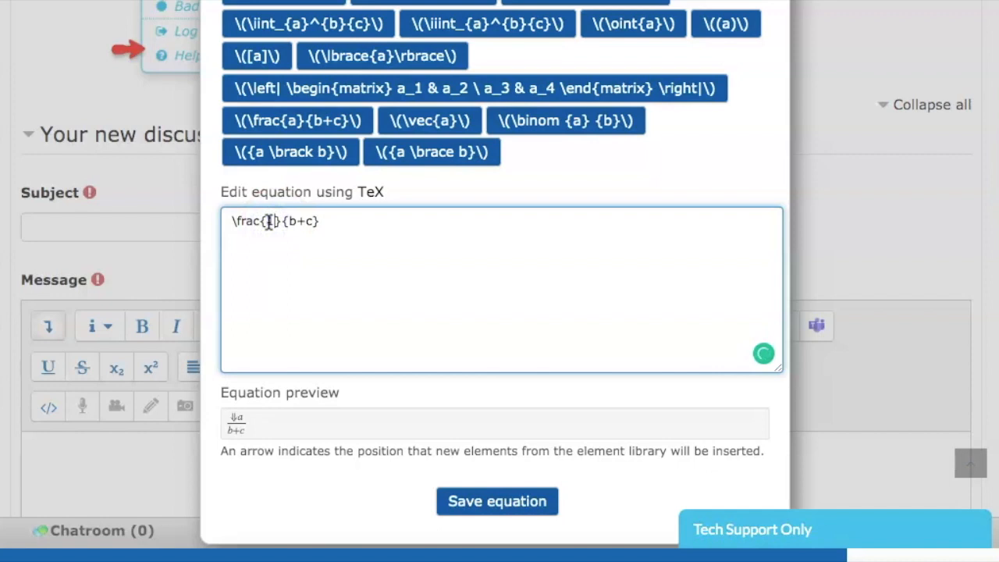
text(1)
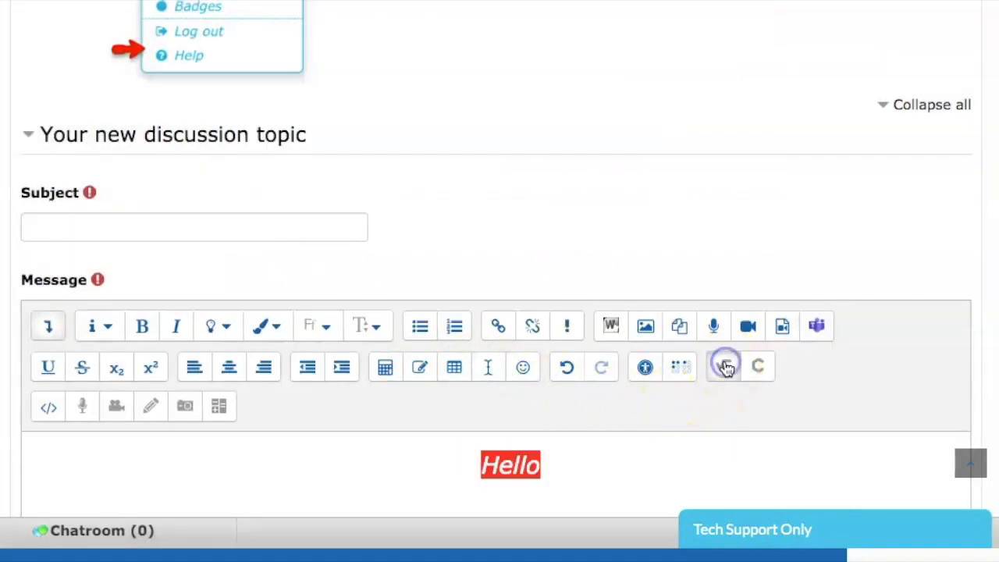
click(723, 367)
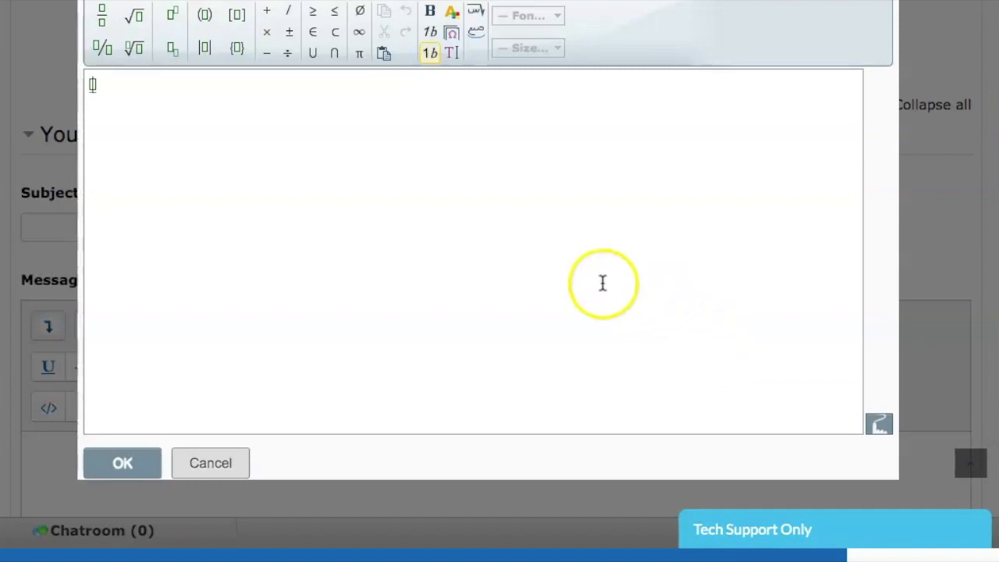
mouse_move(333, 167)
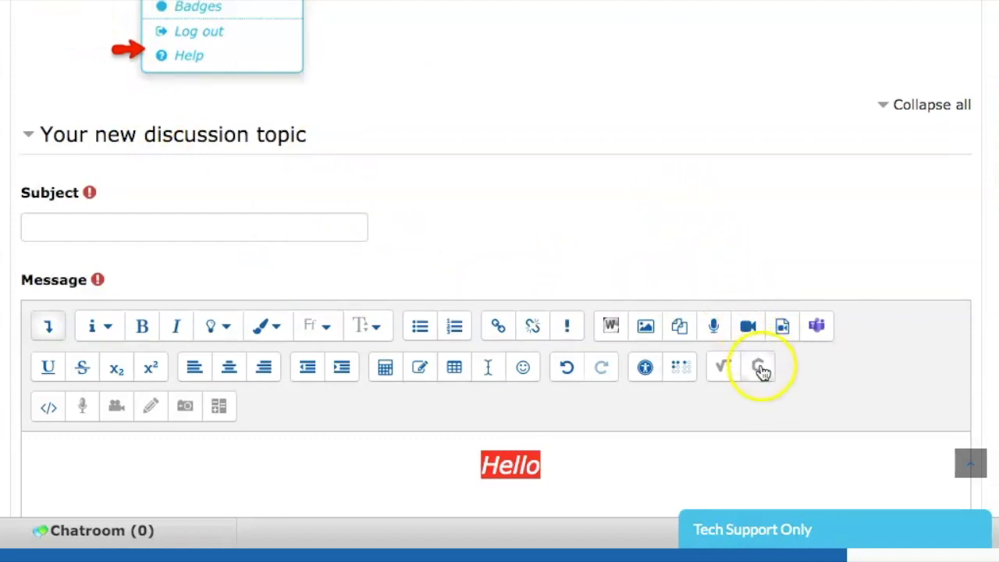
mouse_move(757, 367)
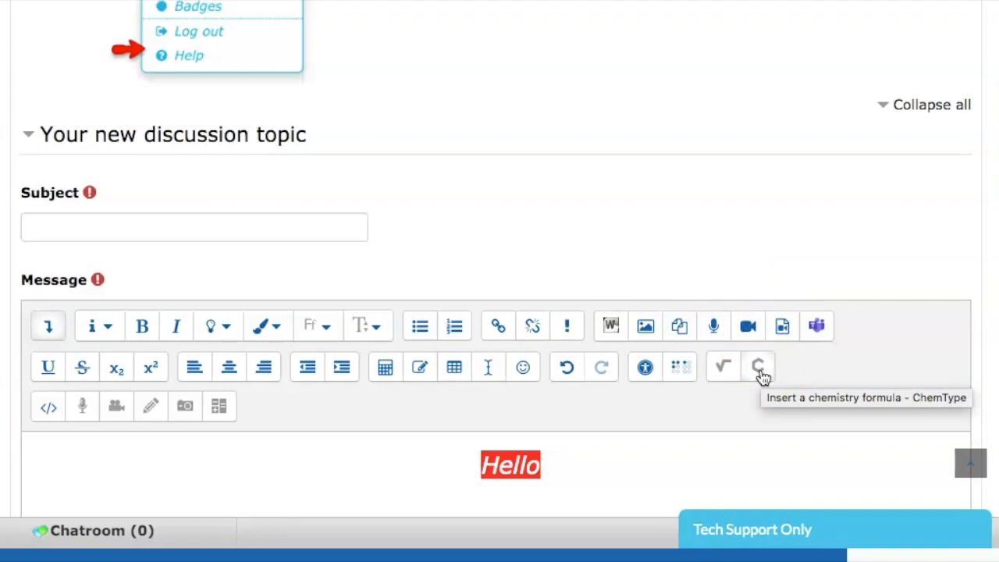
Open the ChemType chemistry formula editor from the Atto toolbar.
click(758, 367)
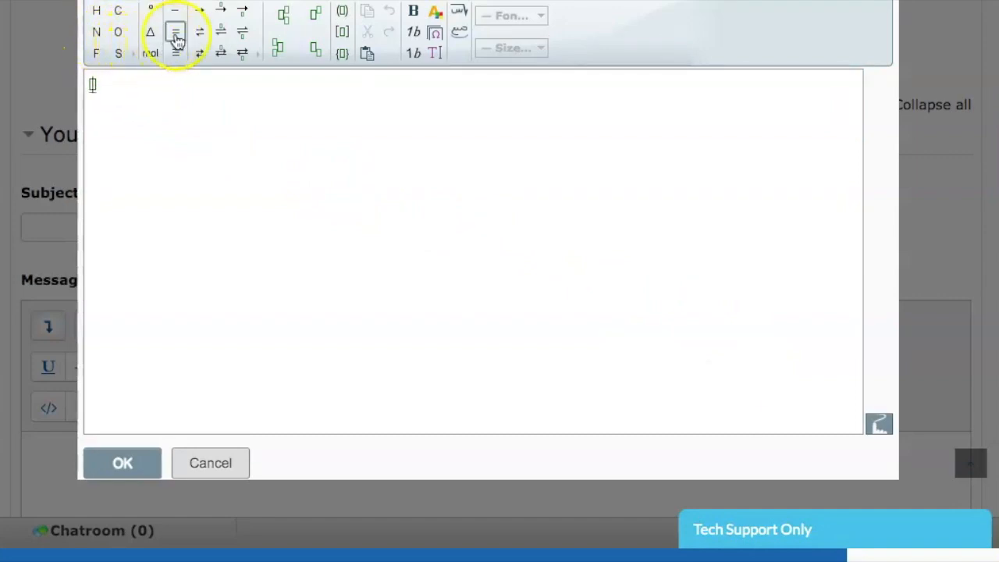
mouse_move(312, 28)
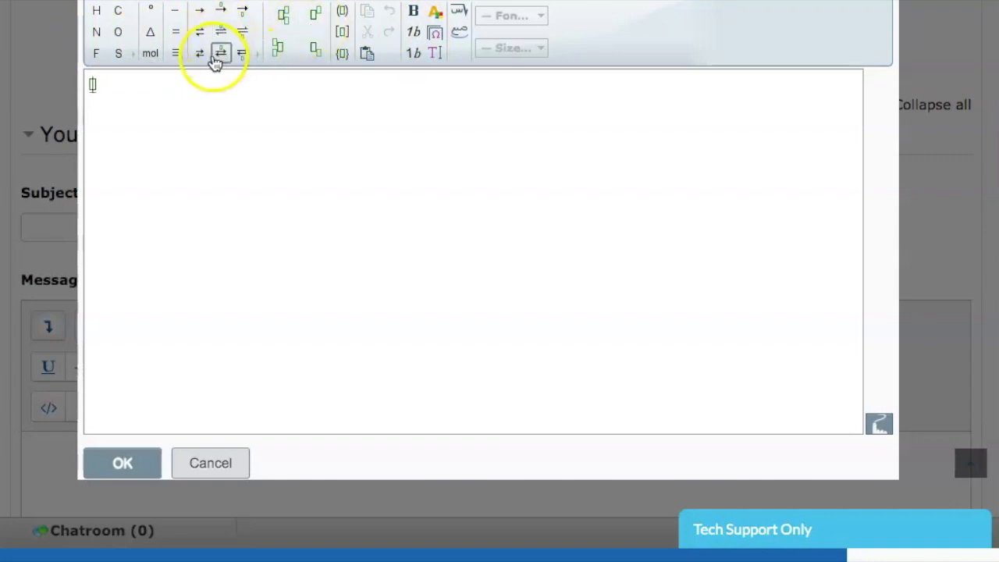
mouse_move(200, 32)
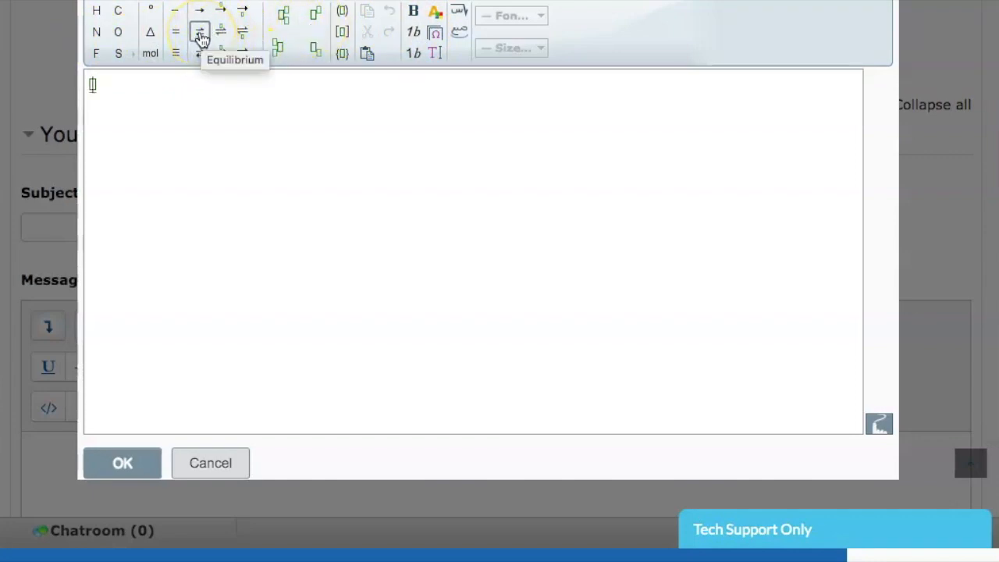
mouse_move(200, 11)
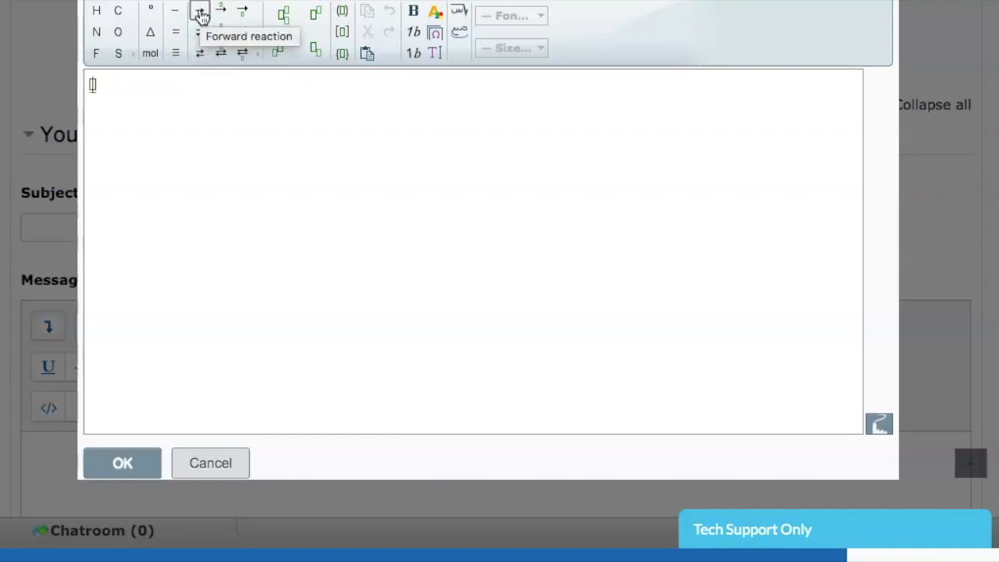